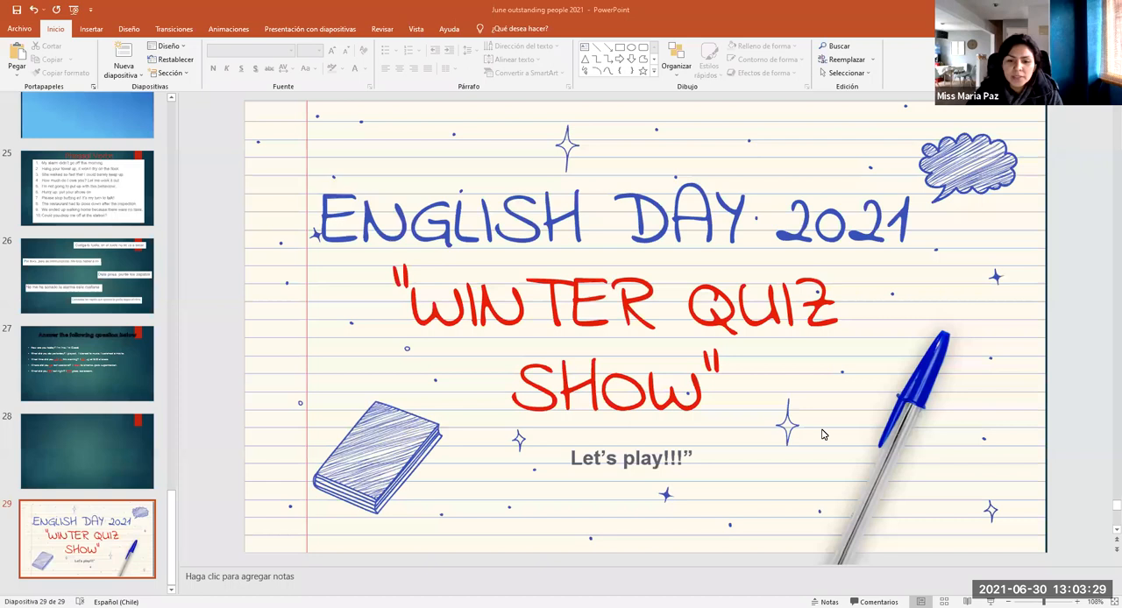
pyautogui.moveTo(592, 508)
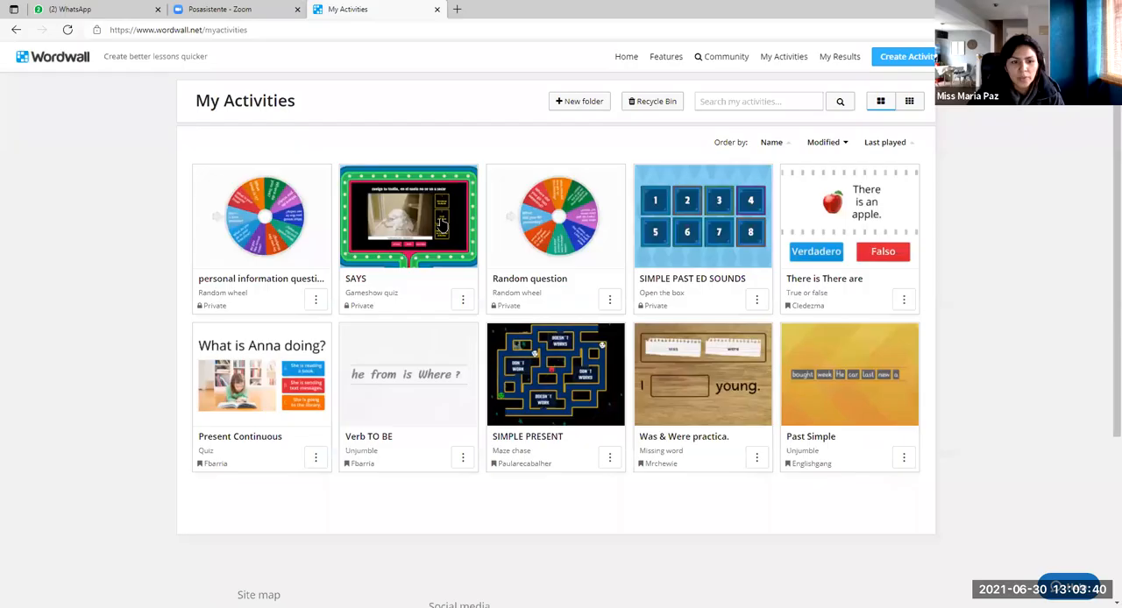
# Open the SAYS gameshow quiz from My Activities so its start screen appears.
pyautogui.click(407, 217)
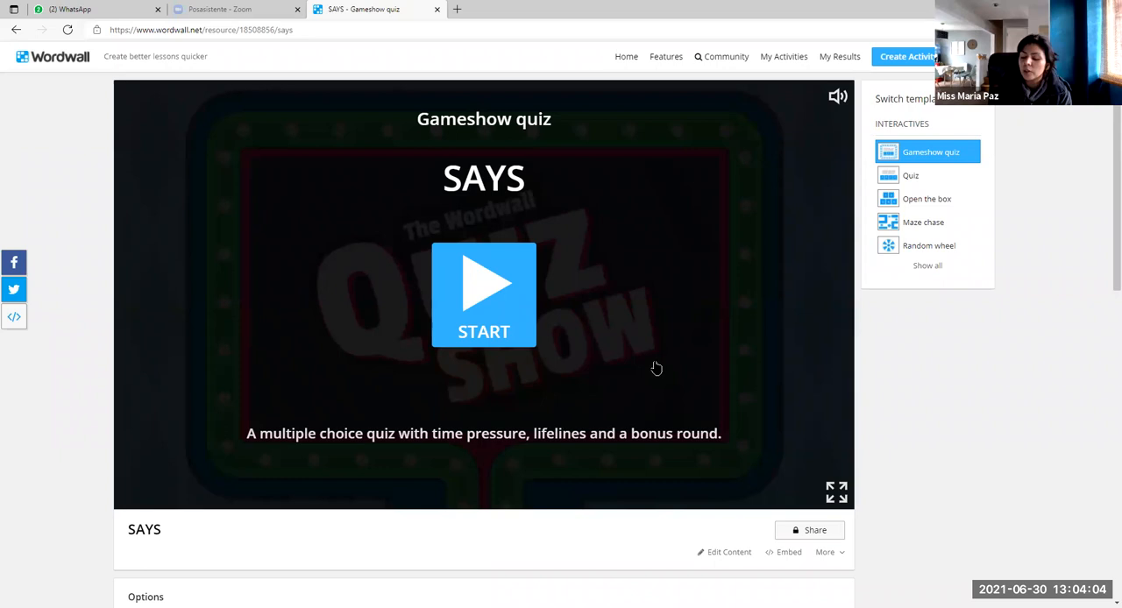
pyautogui.moveTo(641, 410)
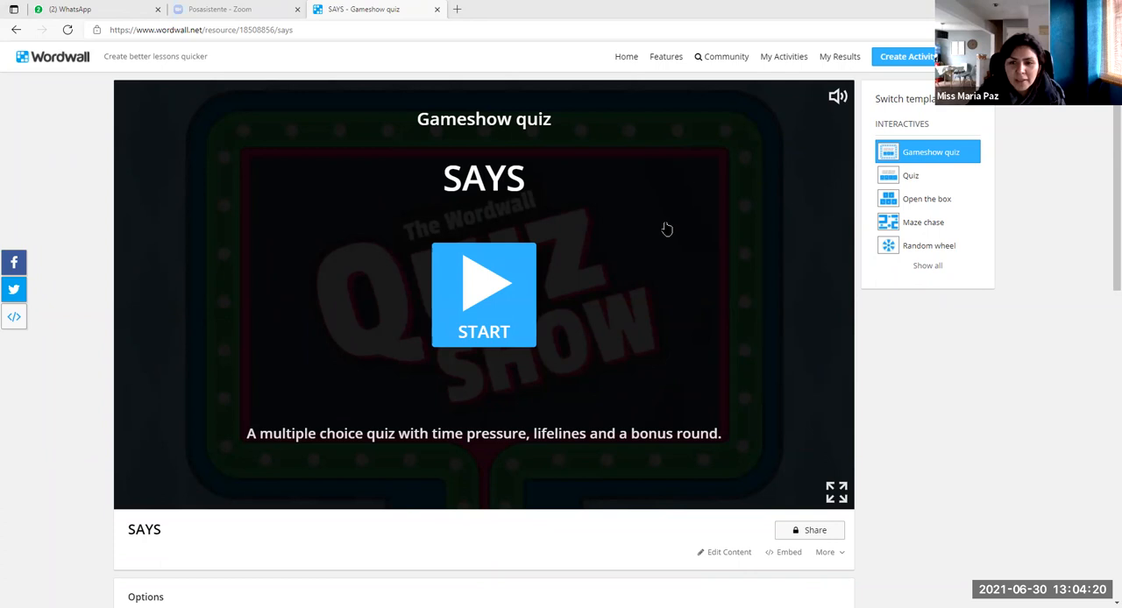
pyautogui.moveTo(666, 298)
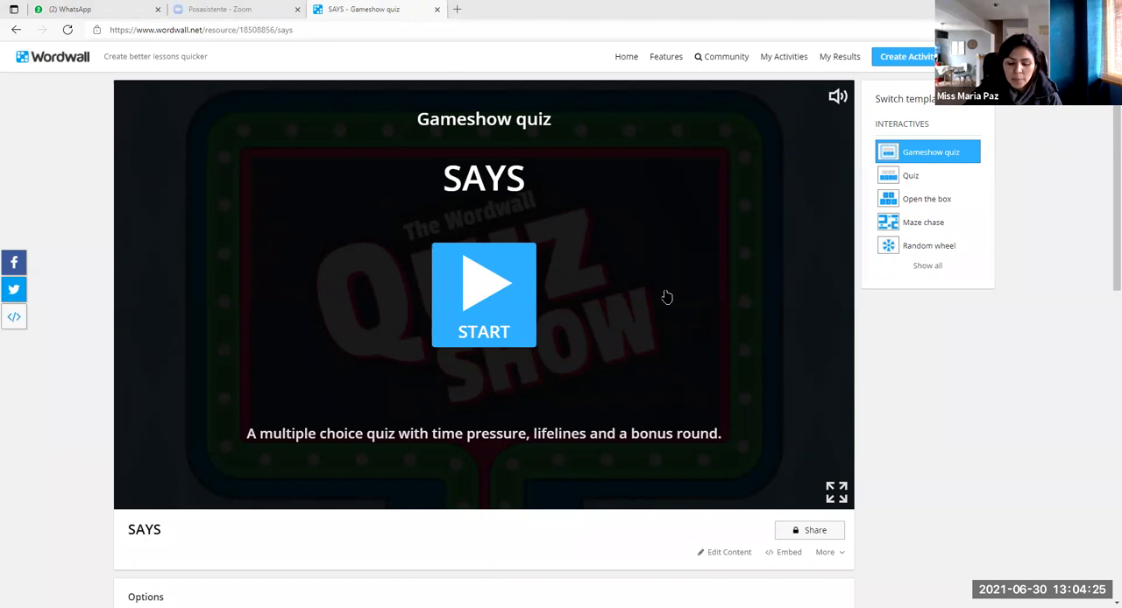
pyautogui.moveTo(662, 252)
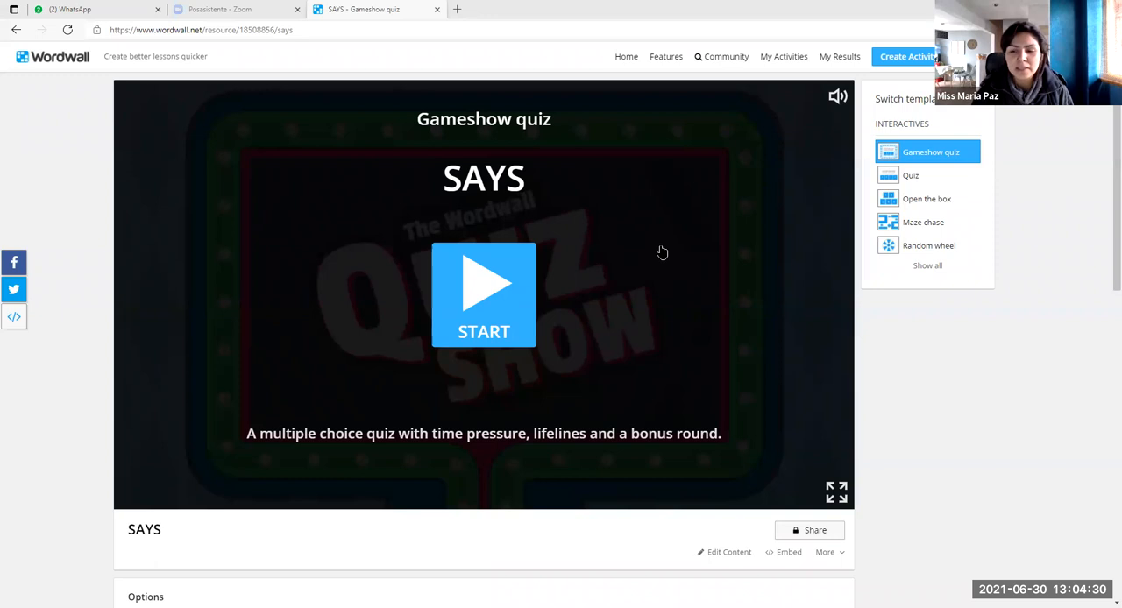
pyautogui.moveTo(626, 91)
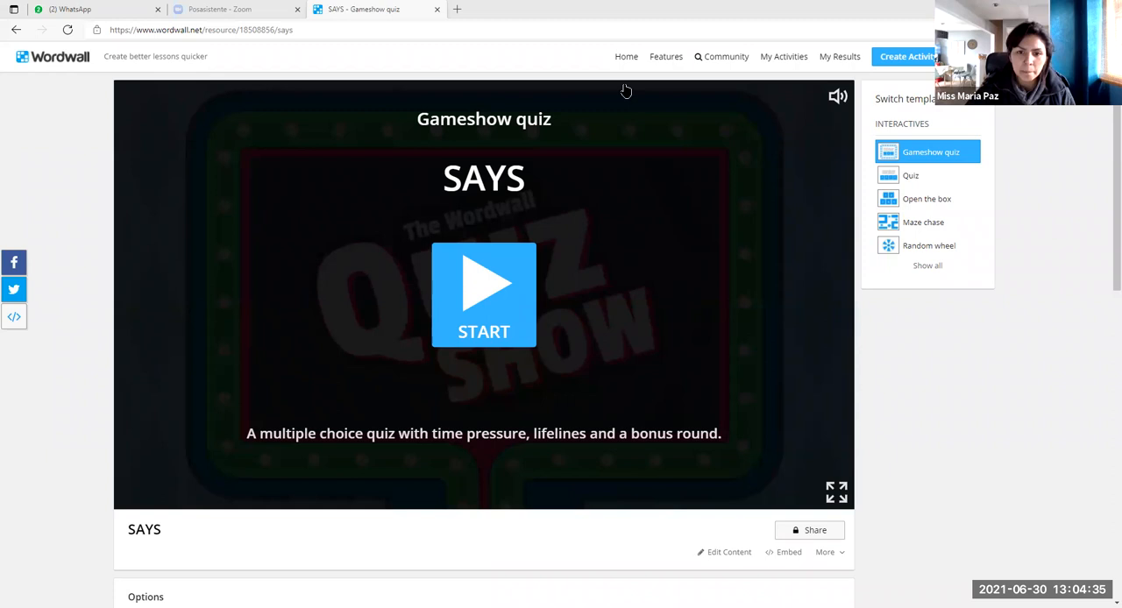
pyautogui.moveTo(612, 305)
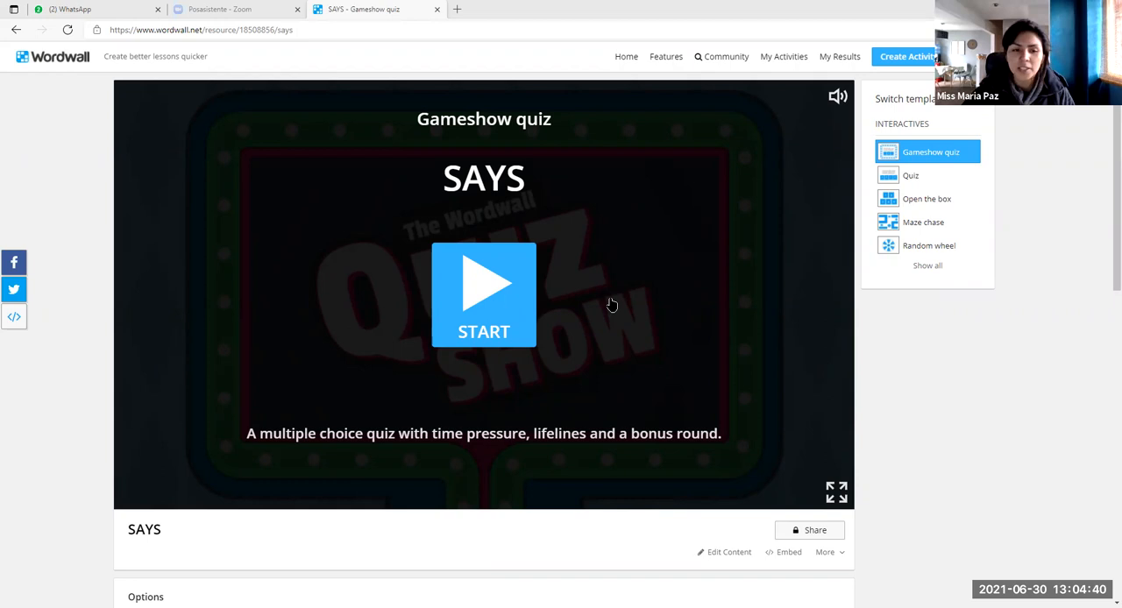
# Start the SAYS quiz, answer the towel question and advance to question 3 of 5 at 225 points.
pyautogui.click(484, 295)
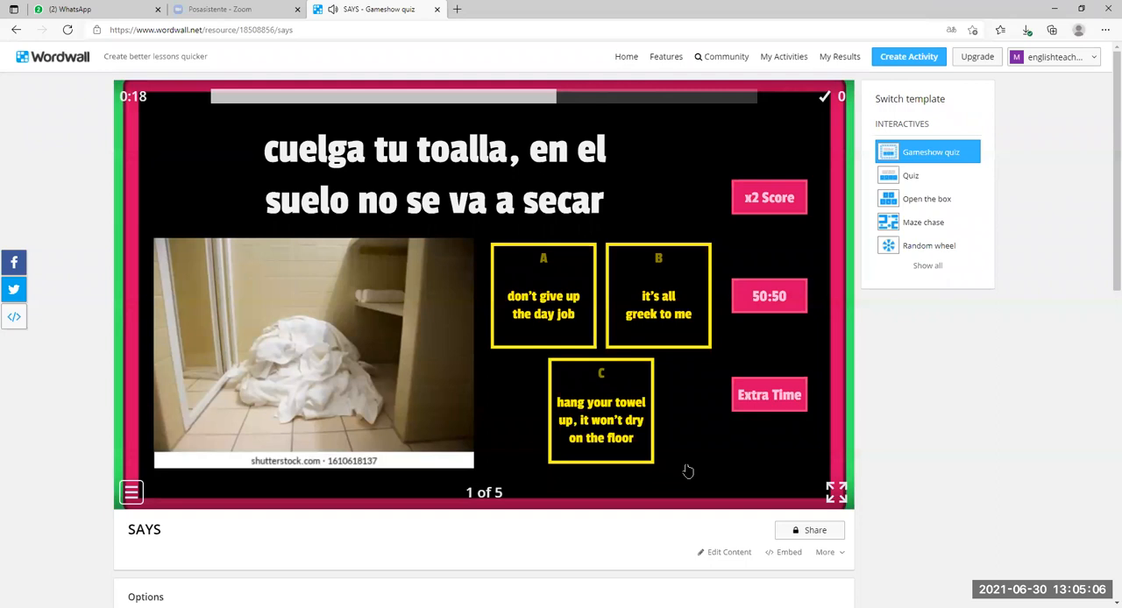
pyautogui.click(600, 412)
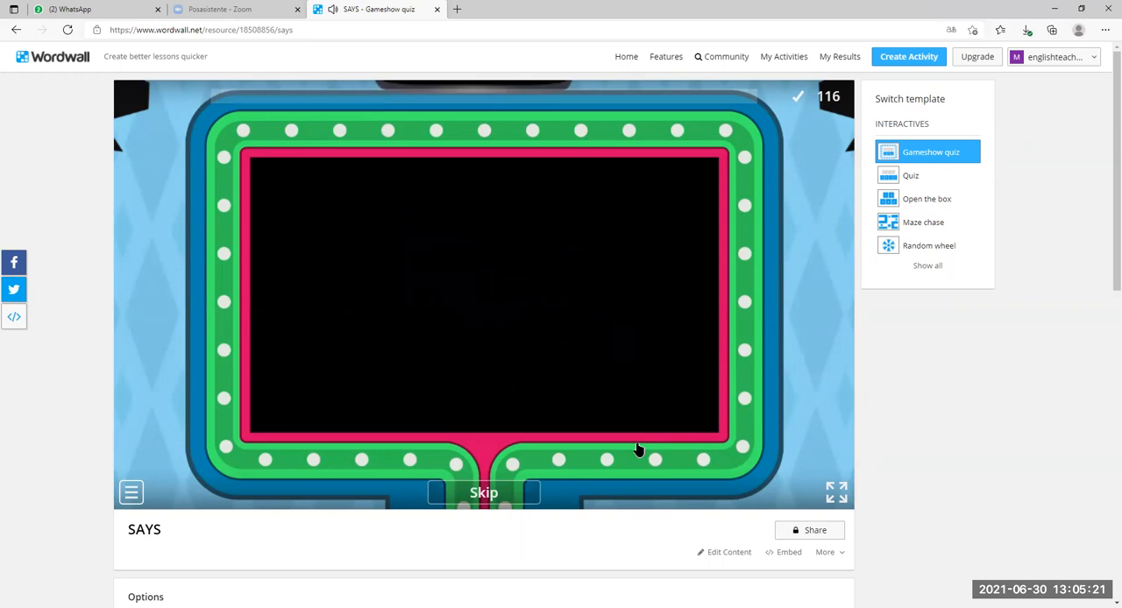
pyautogui.click(484, 490)
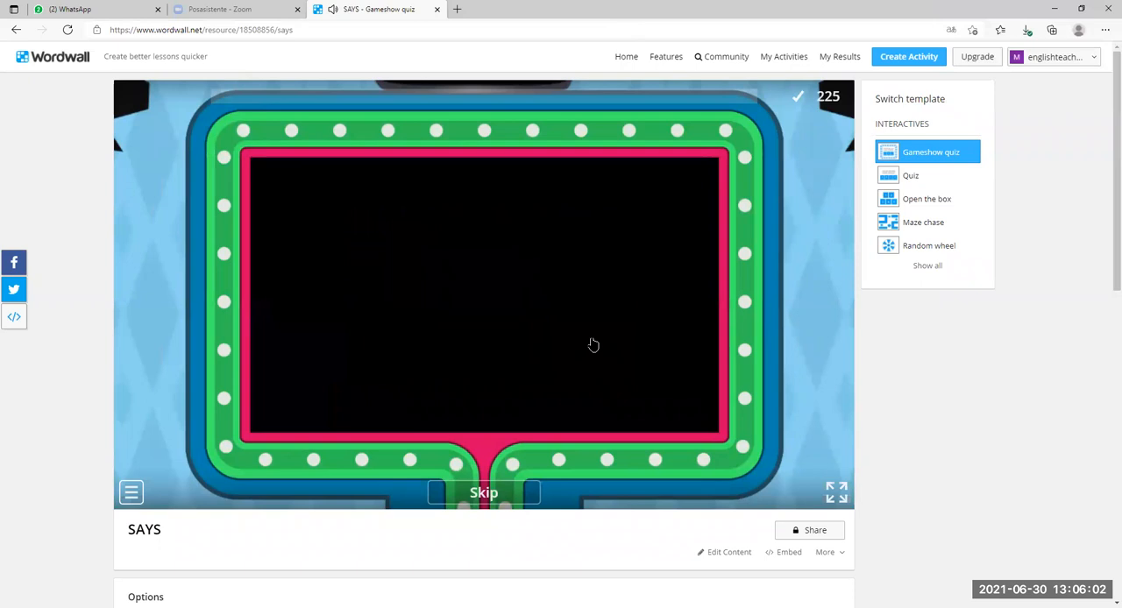
pyautogui.click(484, 491)
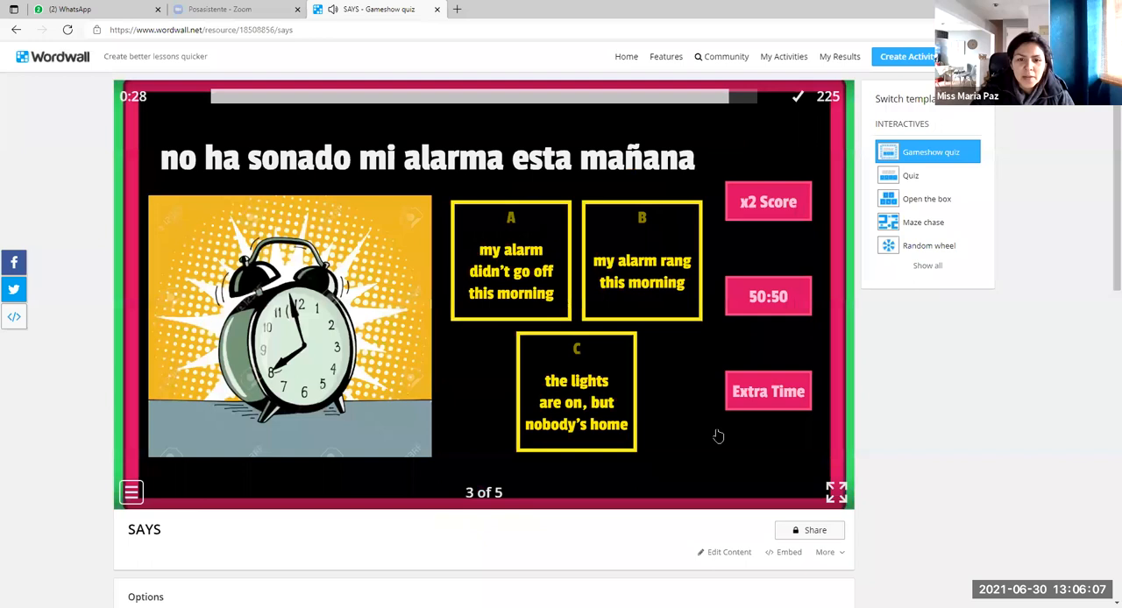
# Answer question 3 with "my alarm didn't go off this morning" and continue to the Bonus Round cards.
pyautogui.click(510, 260)
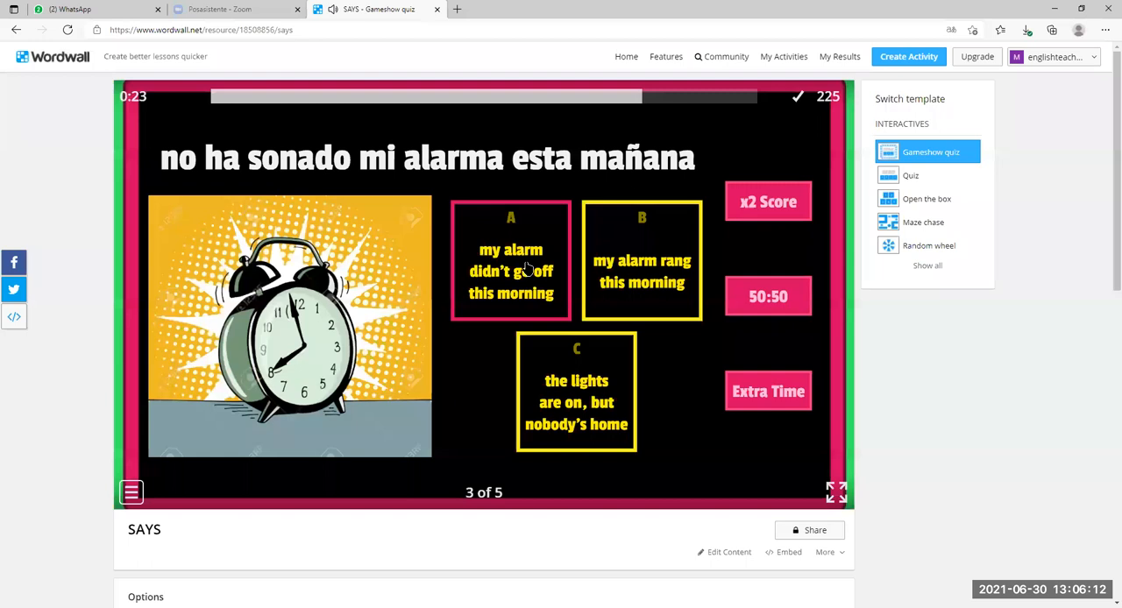
pyautogui.click(510, 270)
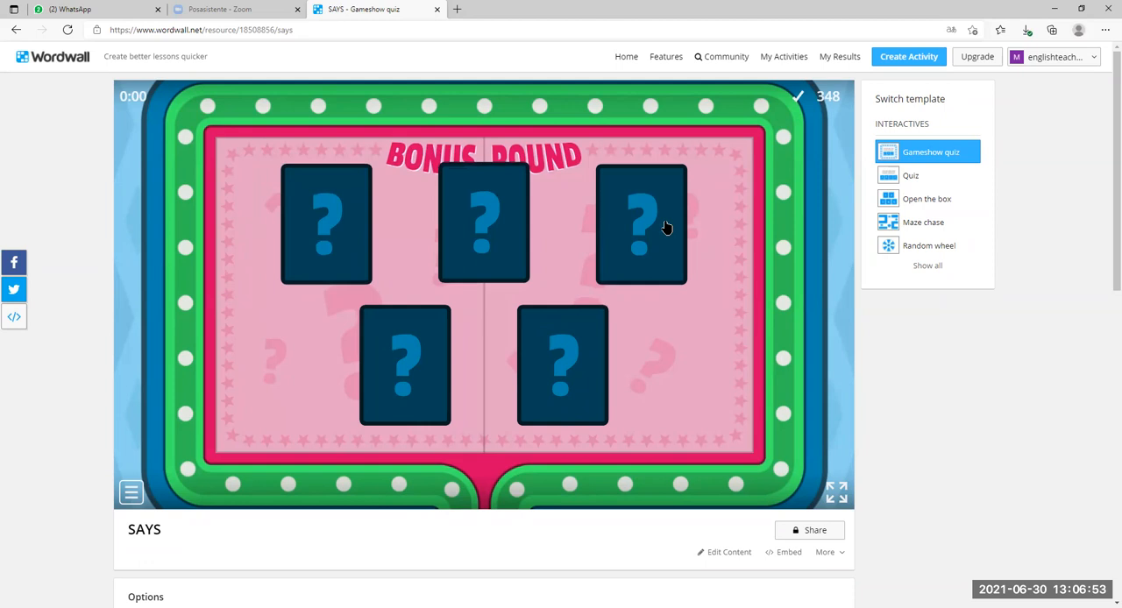
# Pick a bonus card, answer "the lights are on, but nobody's home" then "it's all greek to me", finishing at 784 points.
pyautogui.click(641, 224)
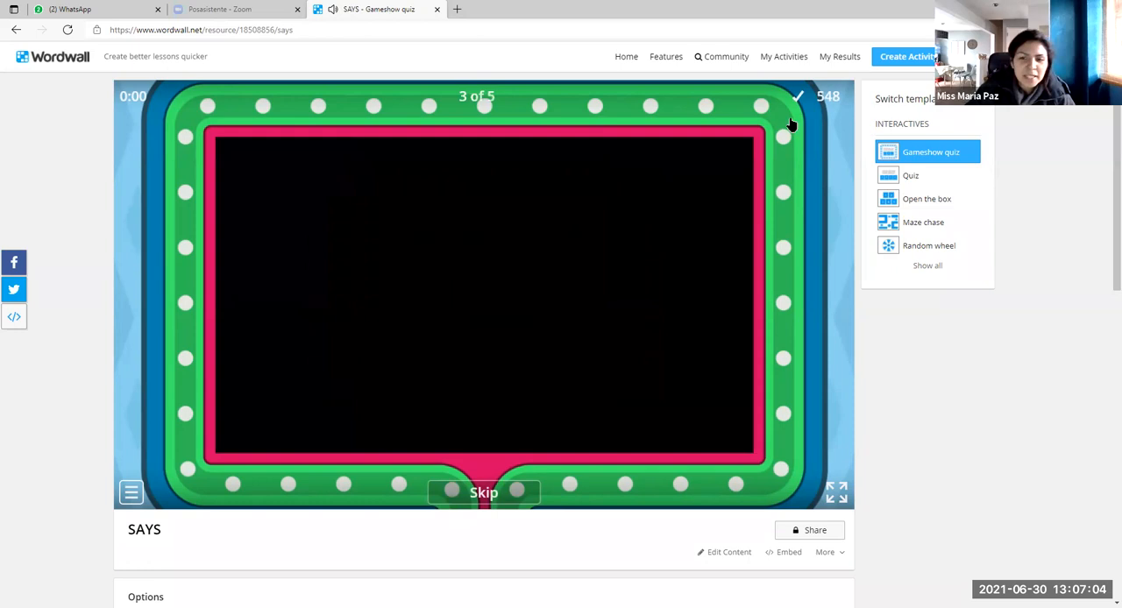
pyautogui.click(484, 490)
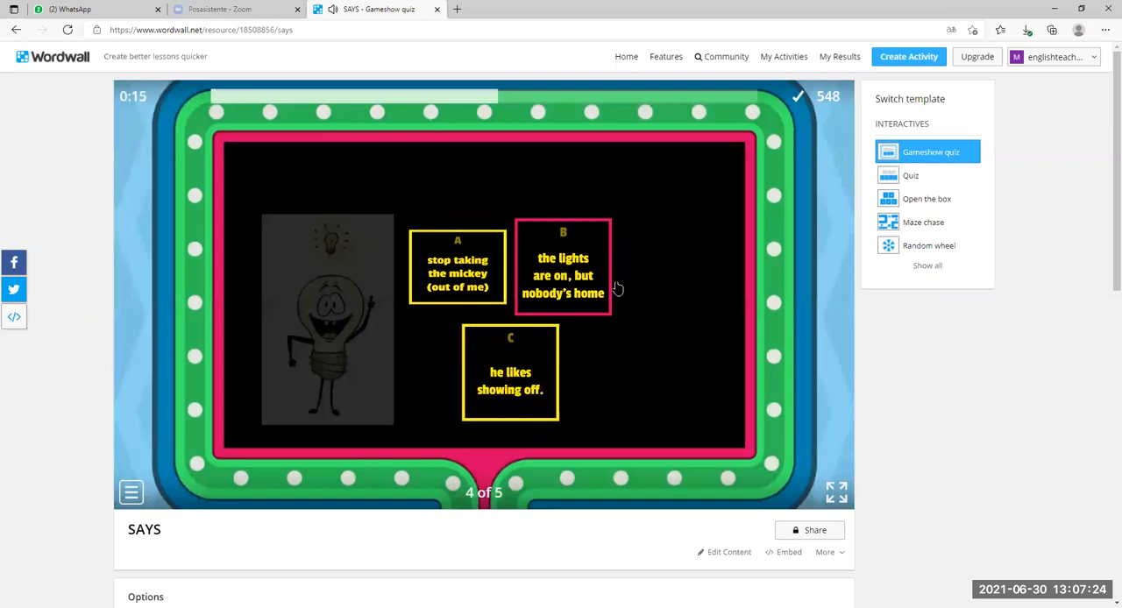
pyautogui.click(562, 275)
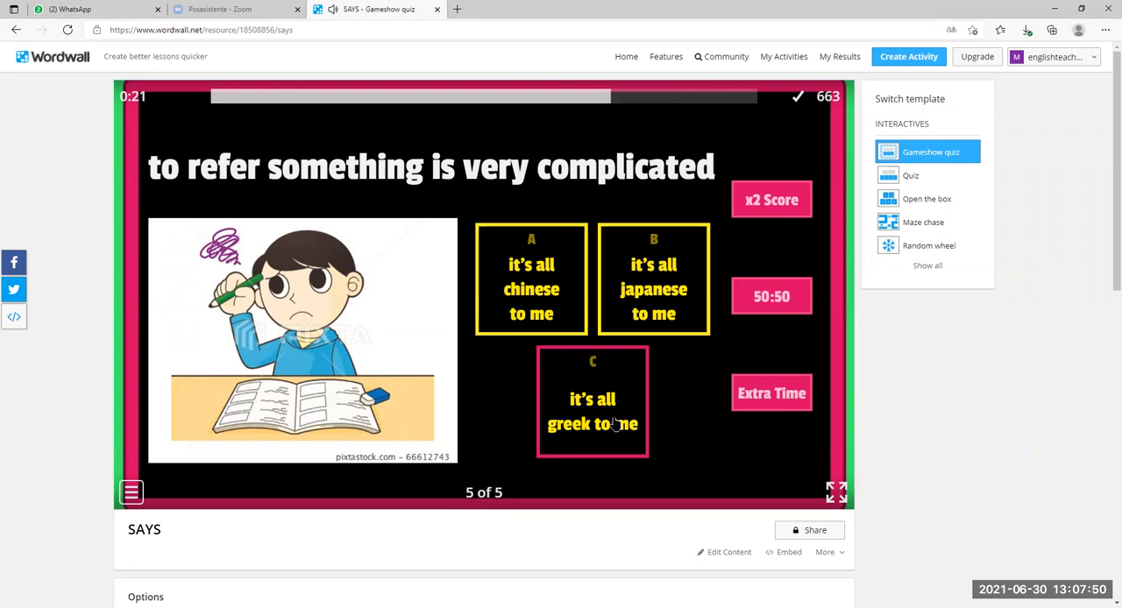
pyautogui.click(592, 411)
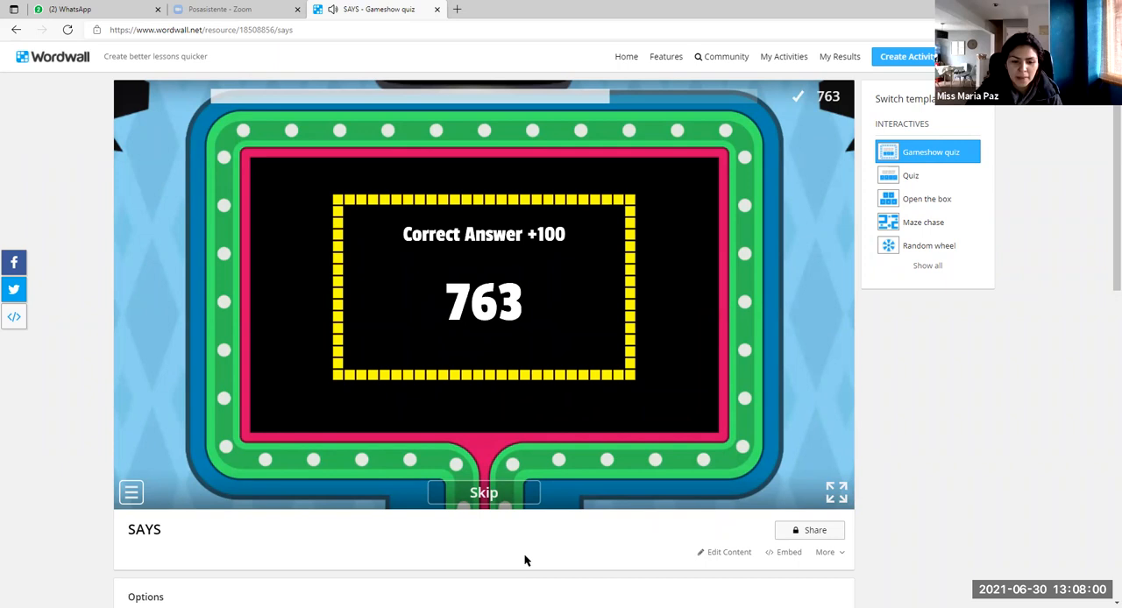
pyautogui.click(483, 491)
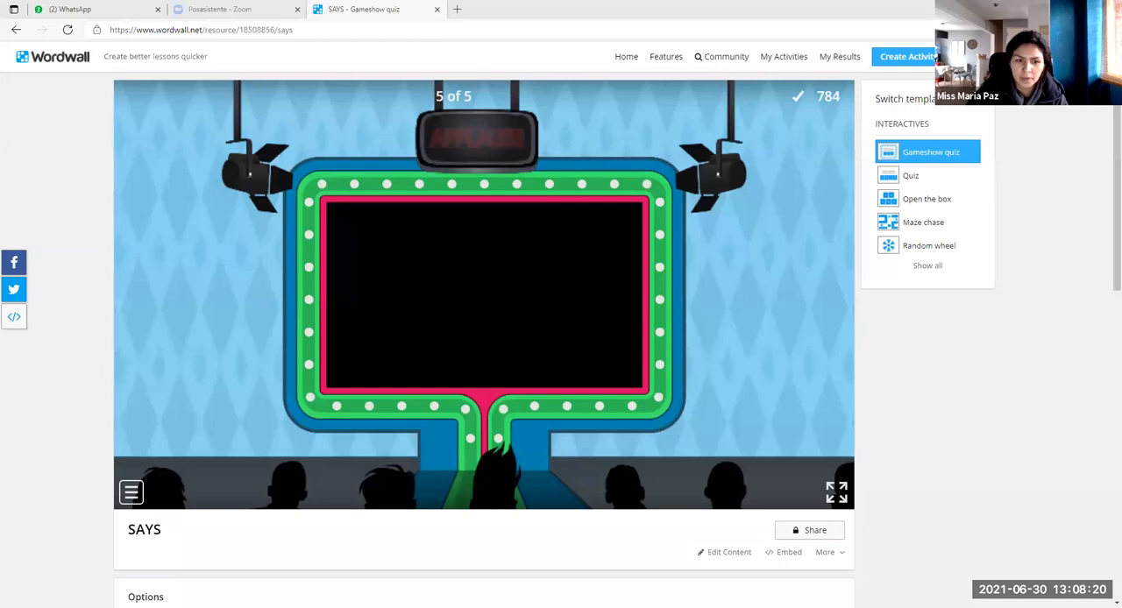
# Go to My Activities and open the Random question wheel activity.
pyautogui.click(781, 56)
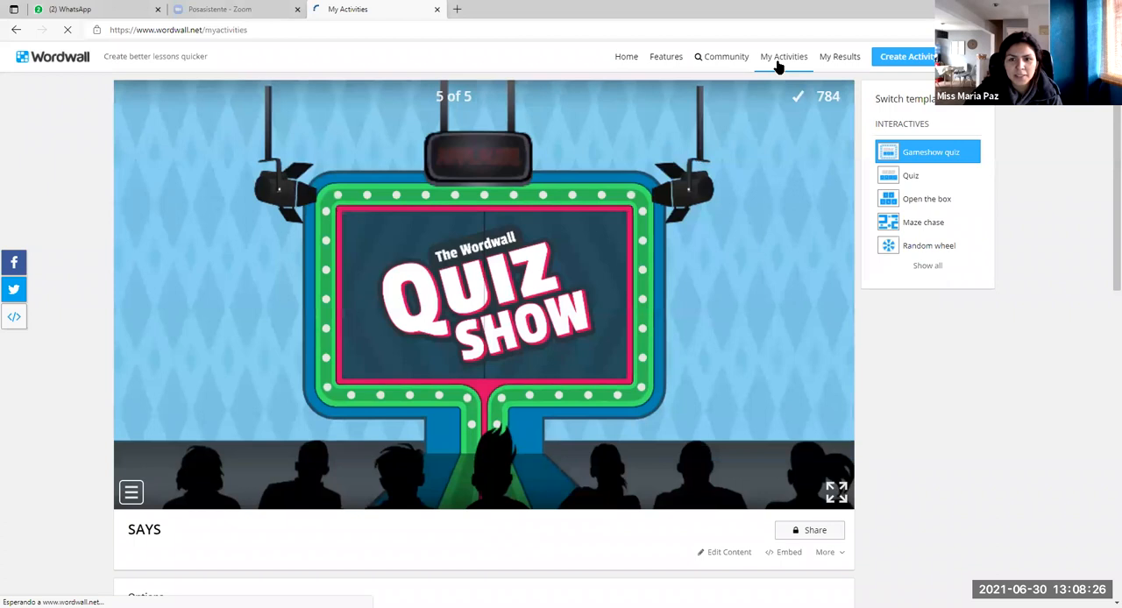
pyautogui.click(783, 56)
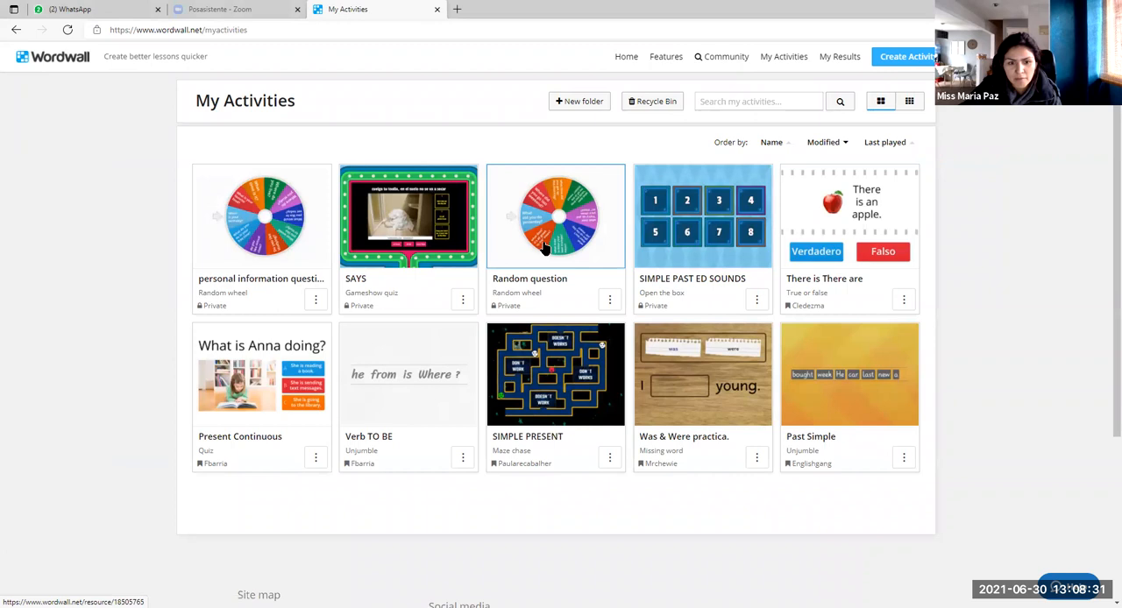
pyautogui.click(554, 218)
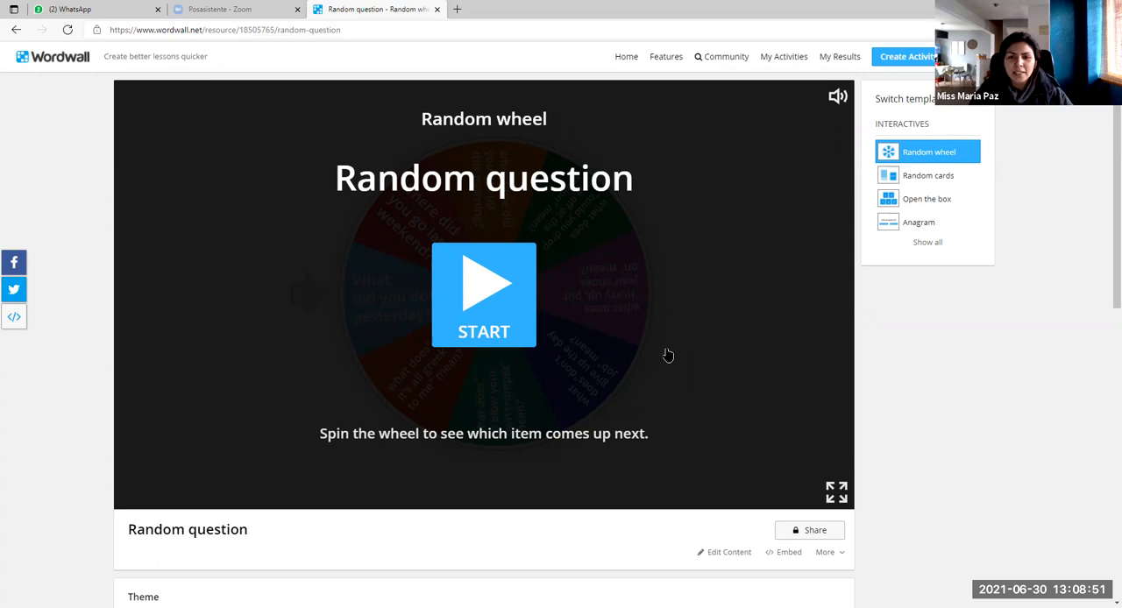
pyautogui.moveTo(540, 295)
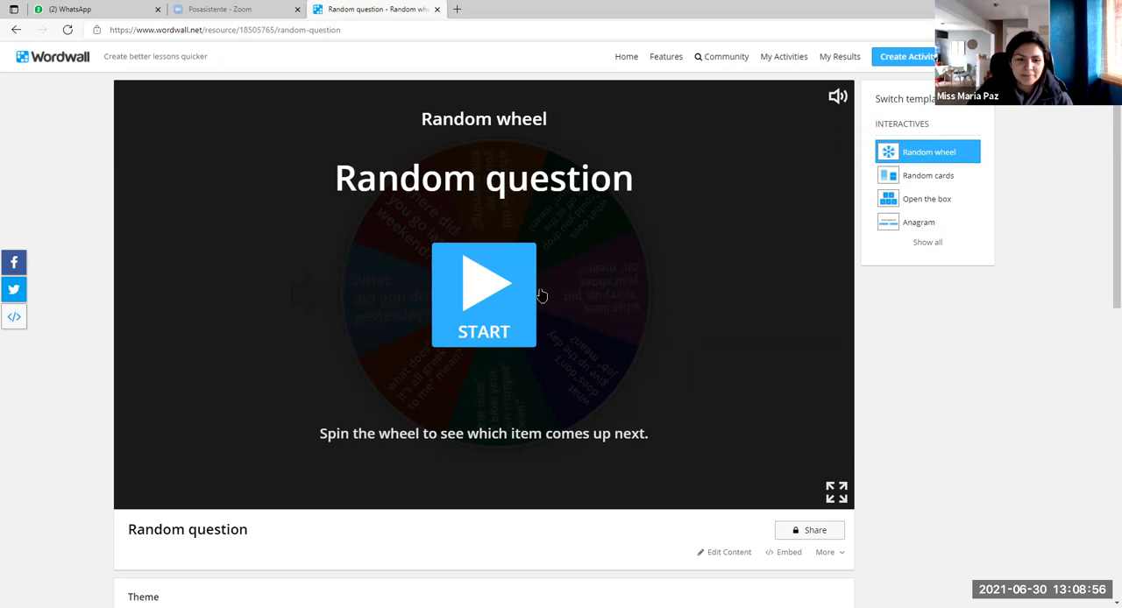
# Start the Random question wheel and spin it onto "Where did you go last weekend?".
pyautogui.click(483, 295)
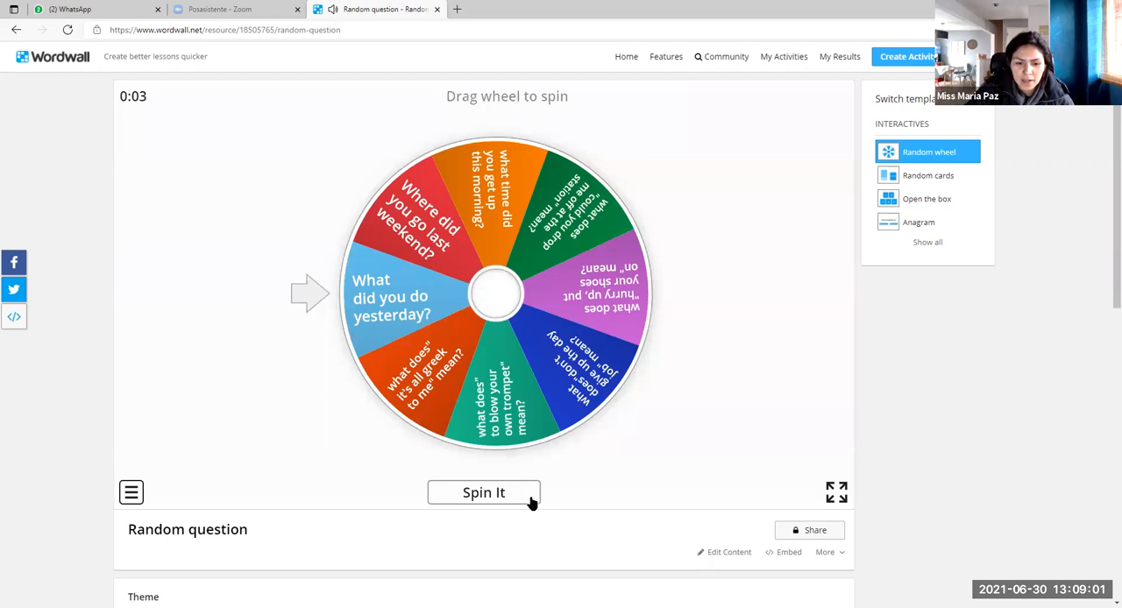
pyautogui.click(484, 492)
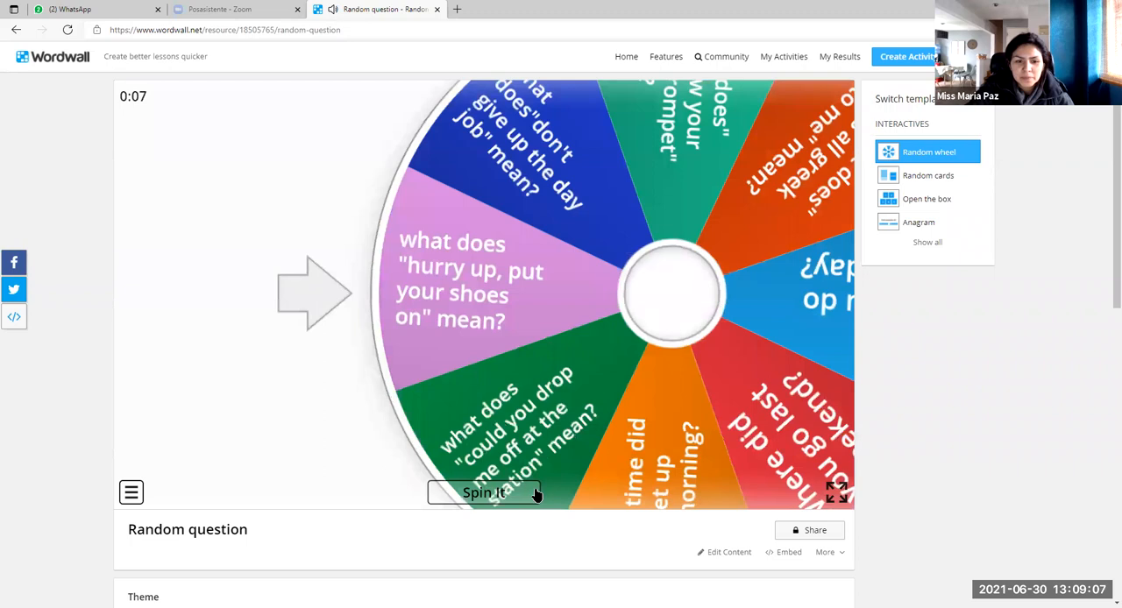
pyautogui.click(484, 491)
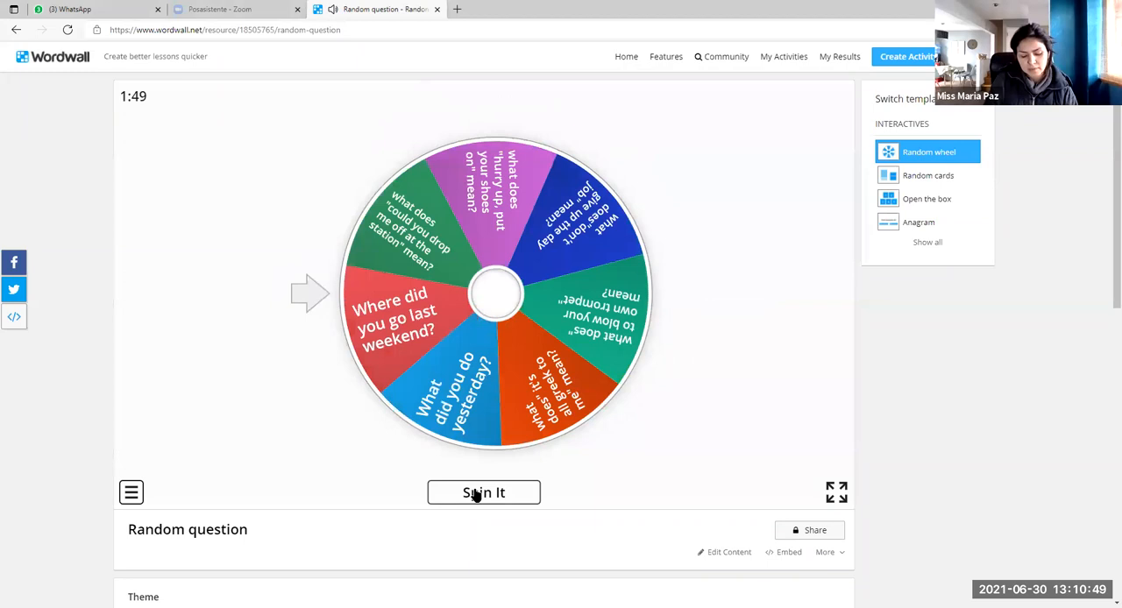
# Spin onto "to blow your own trumpet" and eliminate it, leaving six questions on the wheel.
pyautogui.click(484, 492)
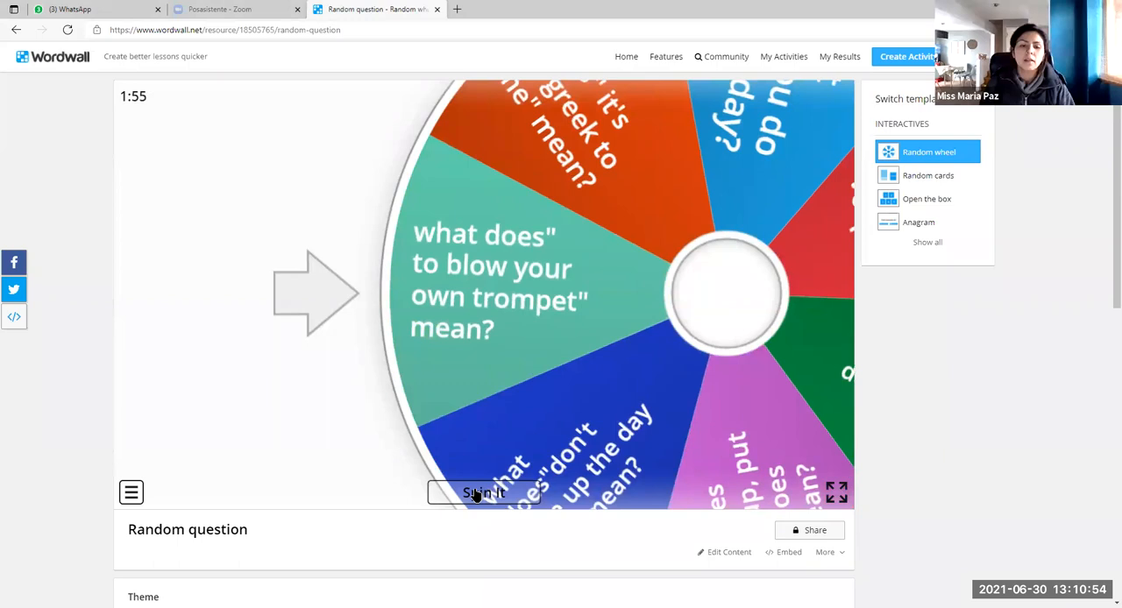
pyautogui.click(484, 492)
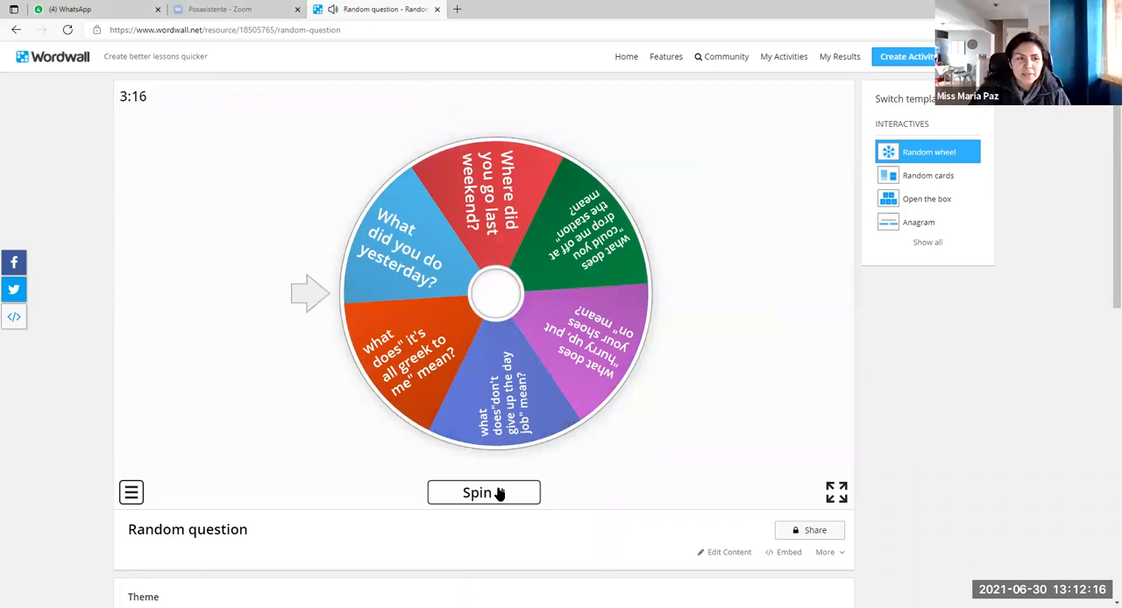
# Spin again, landing on "could you drop me off at the station" with six questions kept.
pyautogui.click(484, 490)
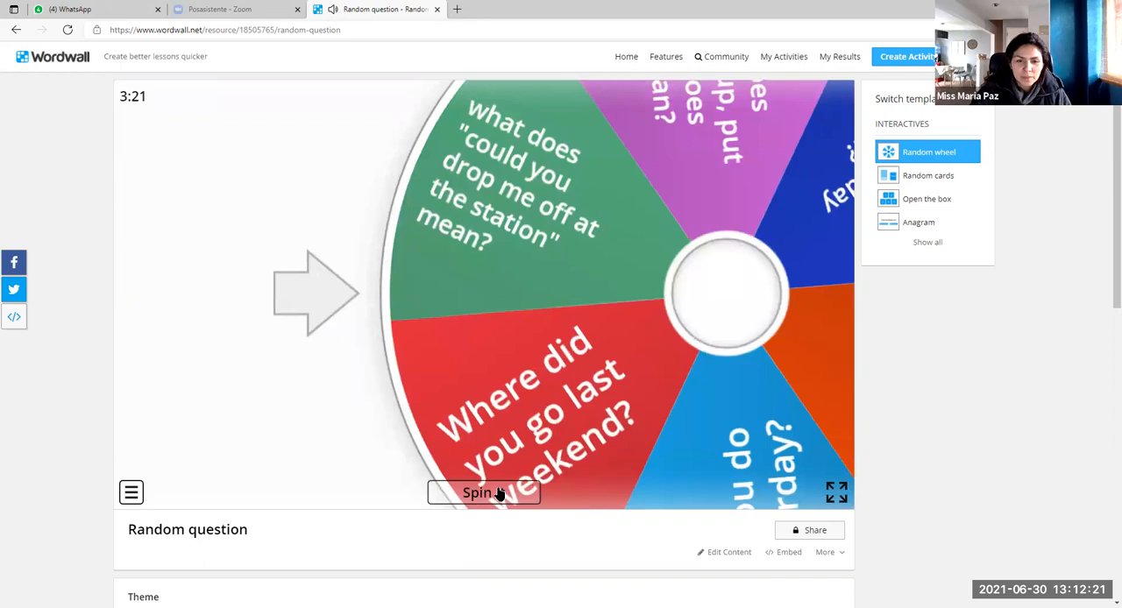
pyautogui.click(483, 490)
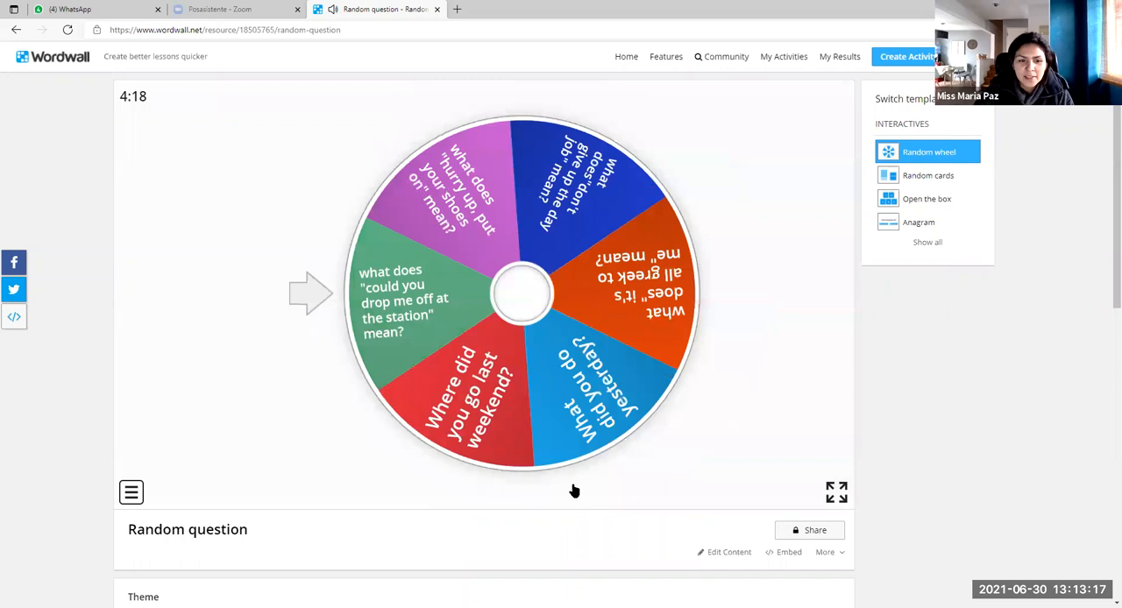
# Spin twice more, removing "drop me off at the station" and "hurry up, put your shoes on", leaving four questions.
pyautogui.click(482, 491)
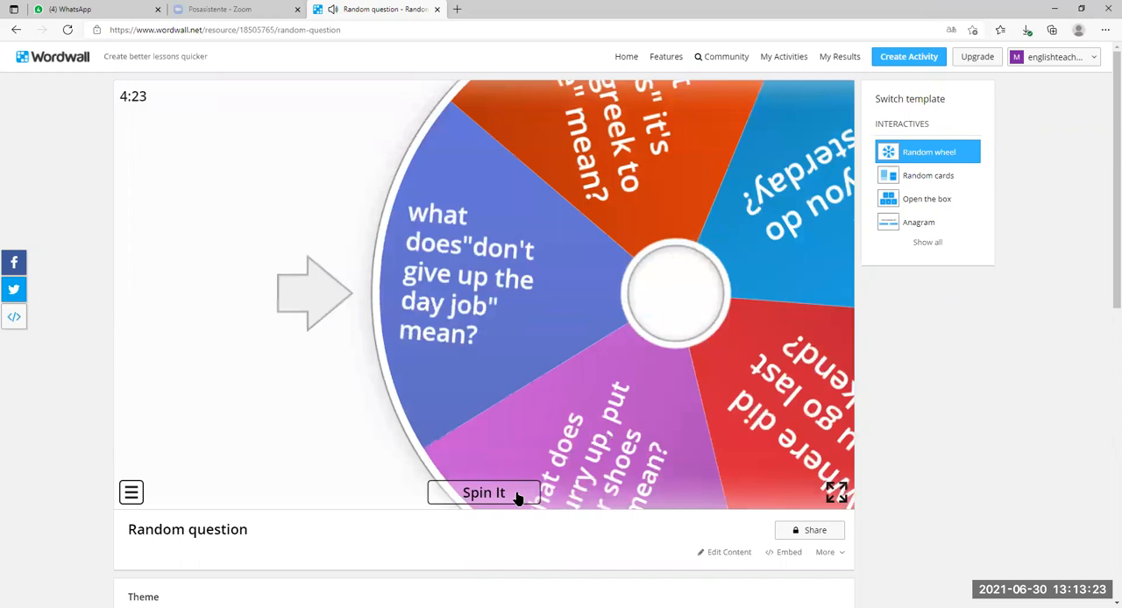
pyautogui.click(484, 493)
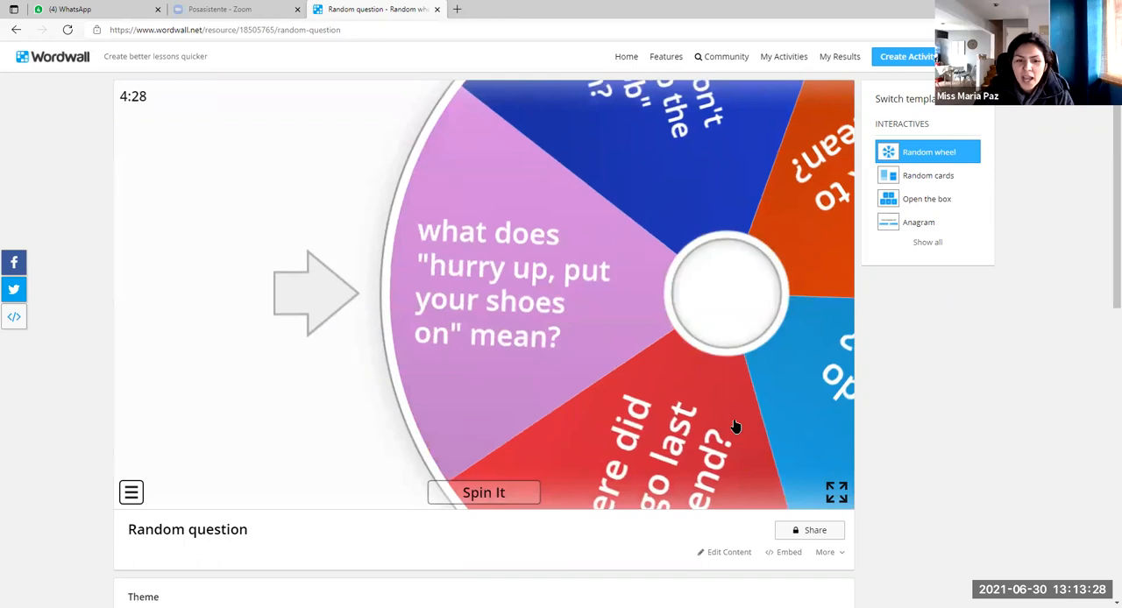
pyautogui.click(484, 490)
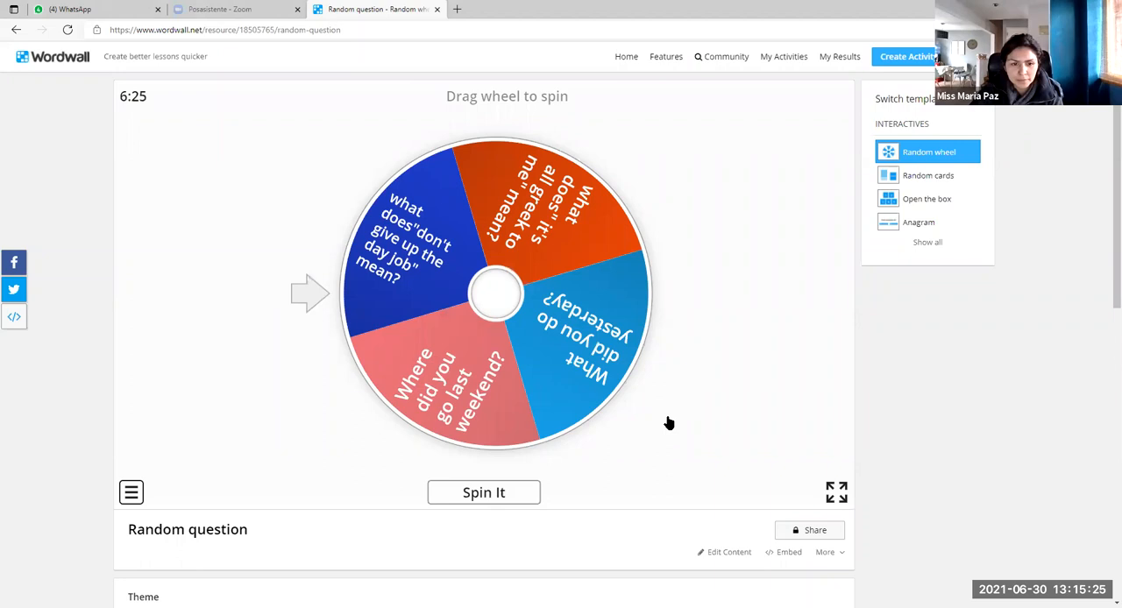
# Spin the four-question wheel until it lands on "Where did you go last weekend?".
pyautogui.click(483, 490)
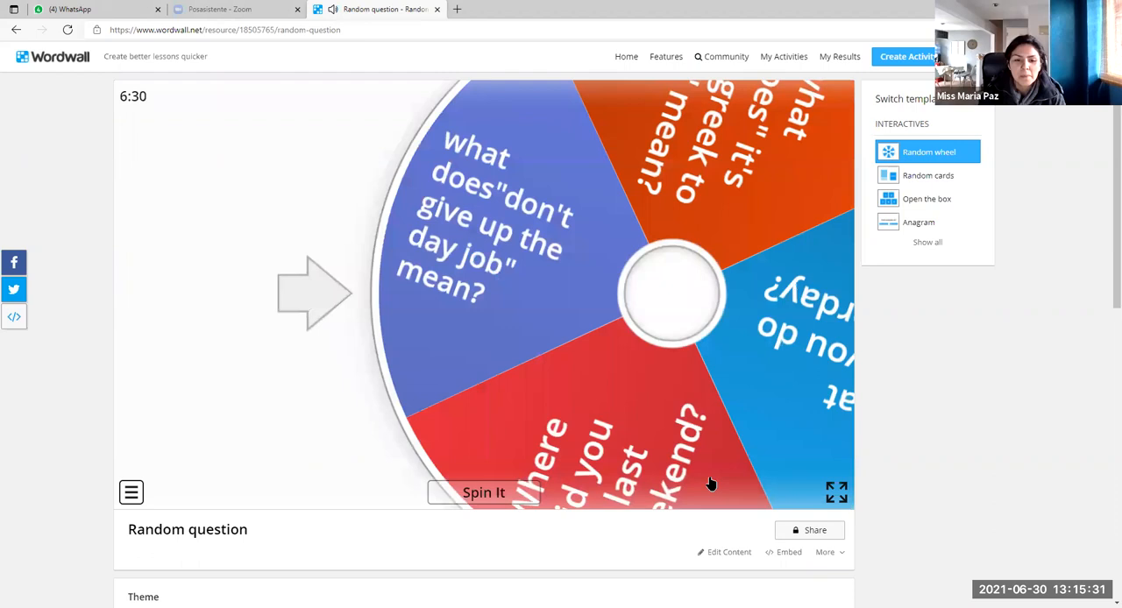
pyautogui.click(484, 491)
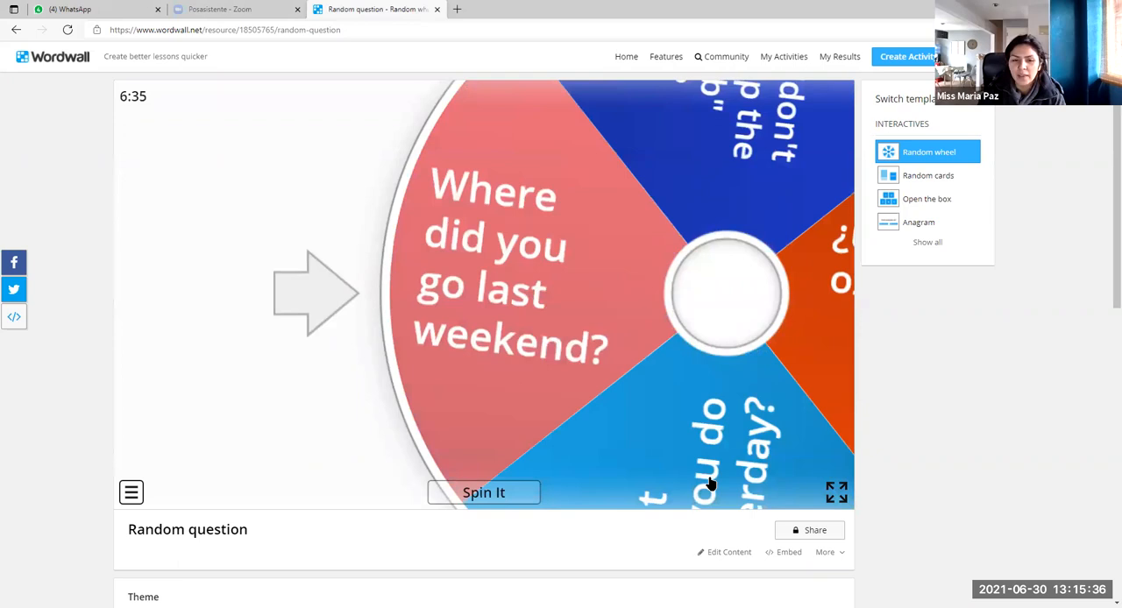
pyautogui.click(484, 490)
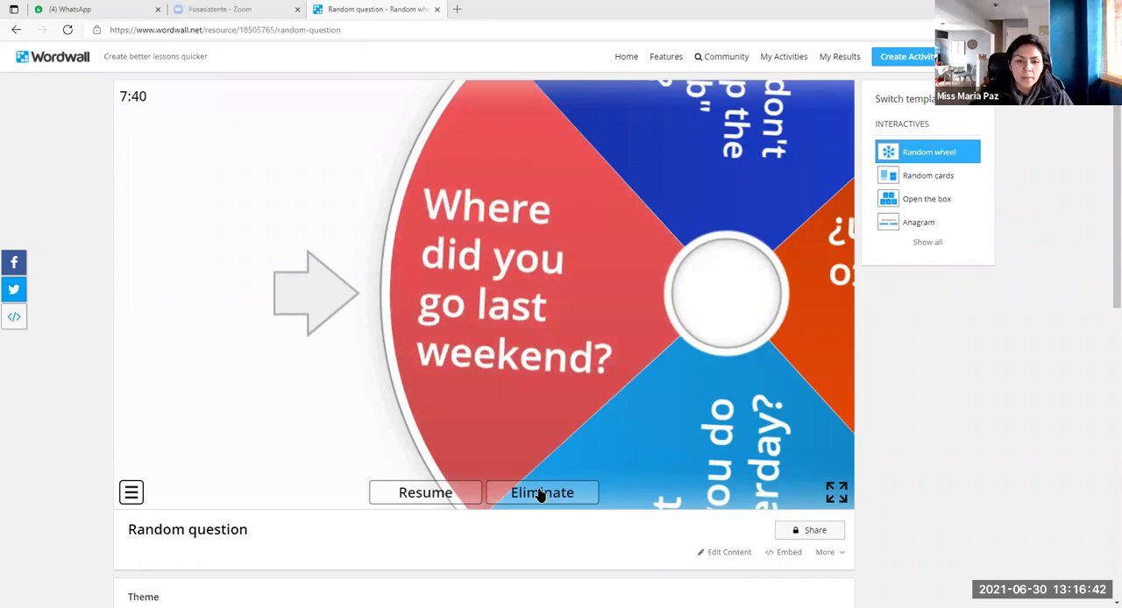
# Eliminate "Where did you go last weekend?", spin again and eliminate the "all greek to me" question.
pyautogui.click(541, 490)
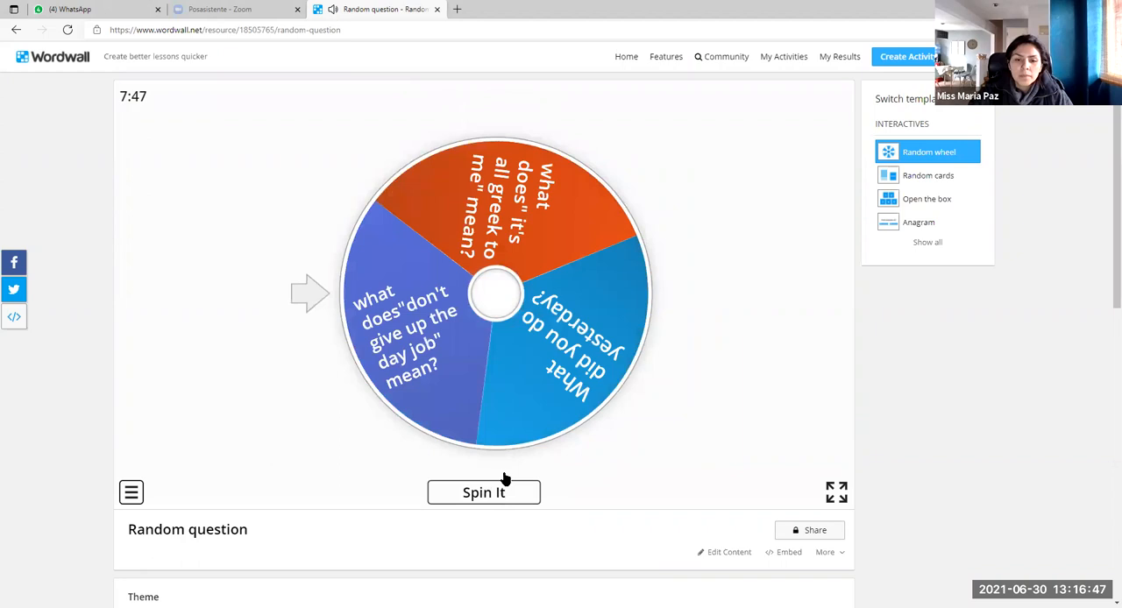
pyautogui.click(483, 491)
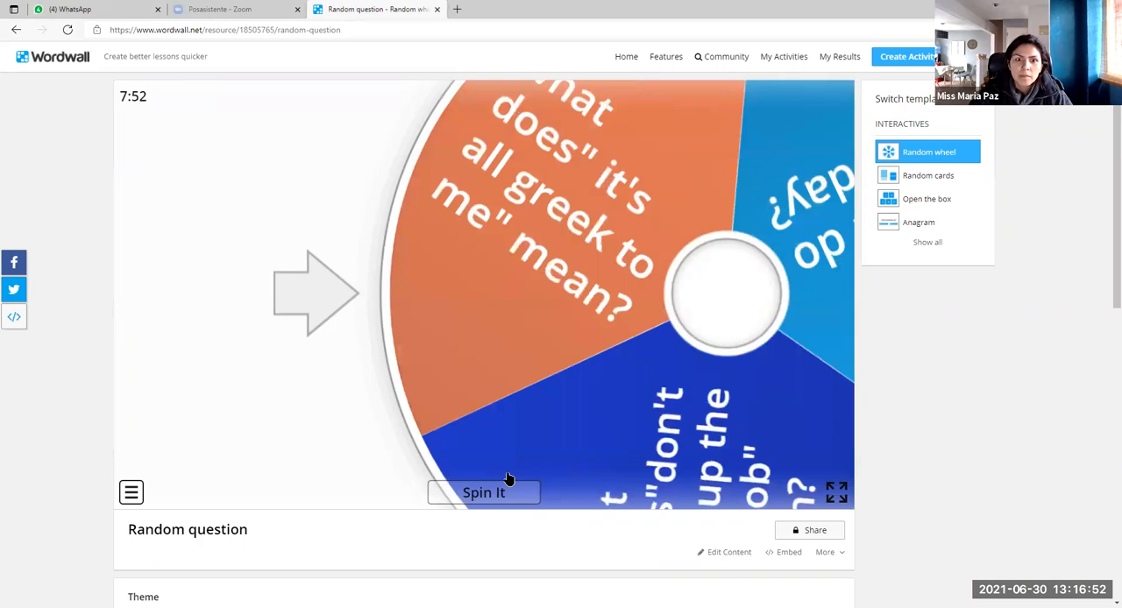
pyautogui.click(484, 491)
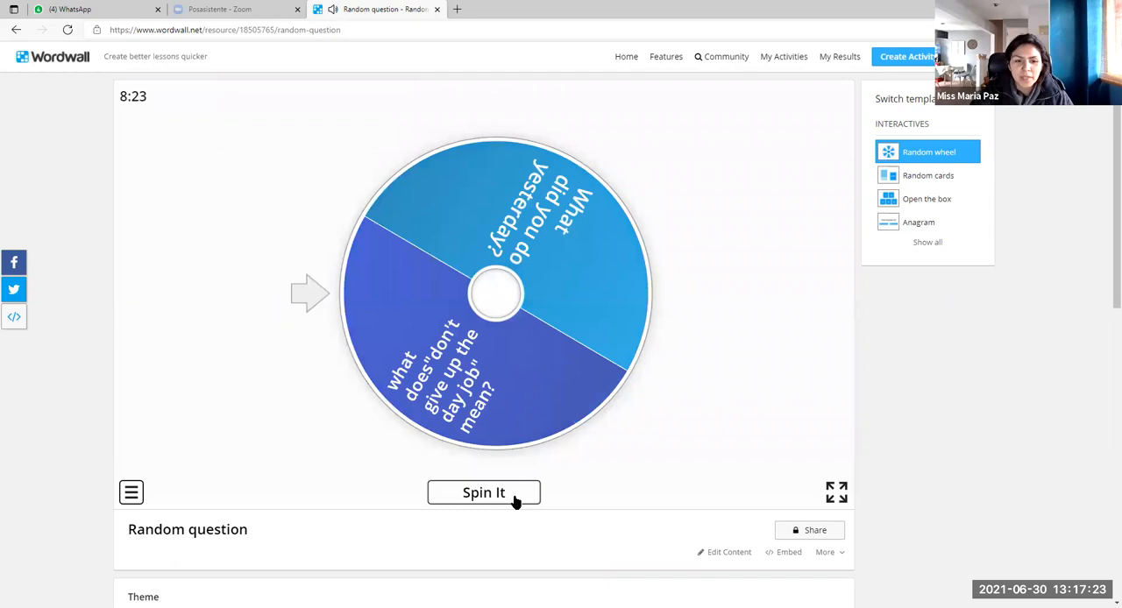
# Spin onto "What did you do yesterday?" and resume so it stays on the wheel.
pyautogui.click(484, 490)
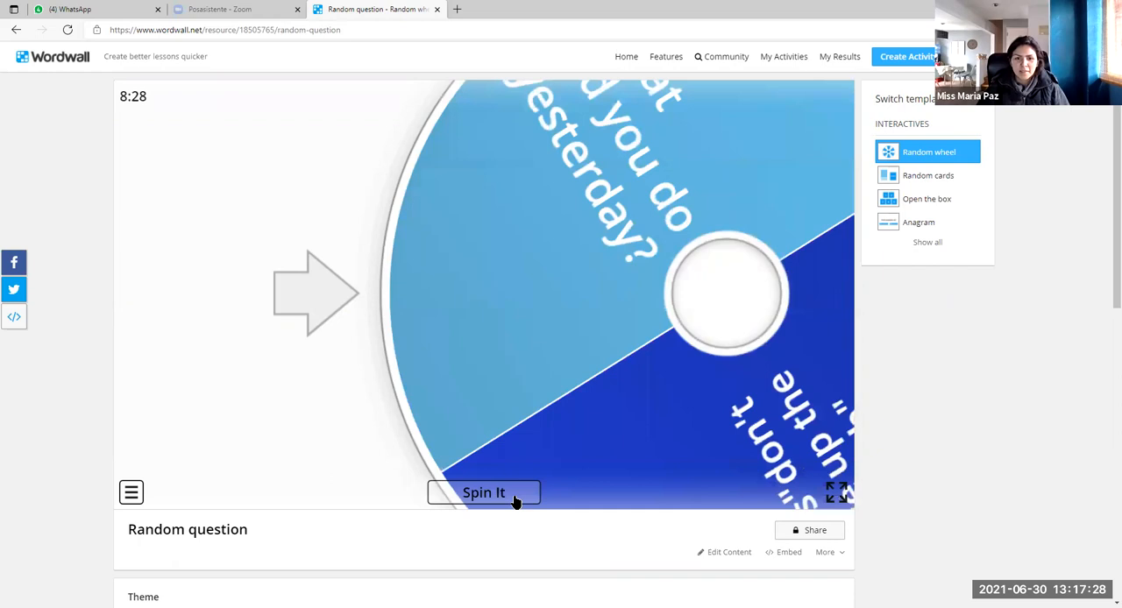
pyautogui.click(484, 491)
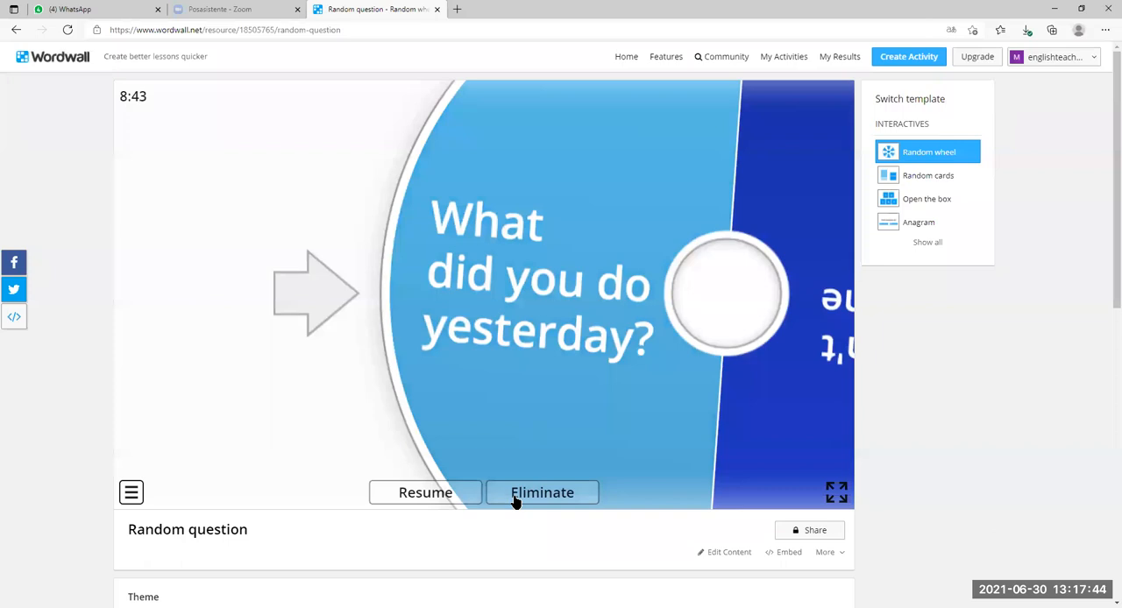
pyautogui.click(541, 491)
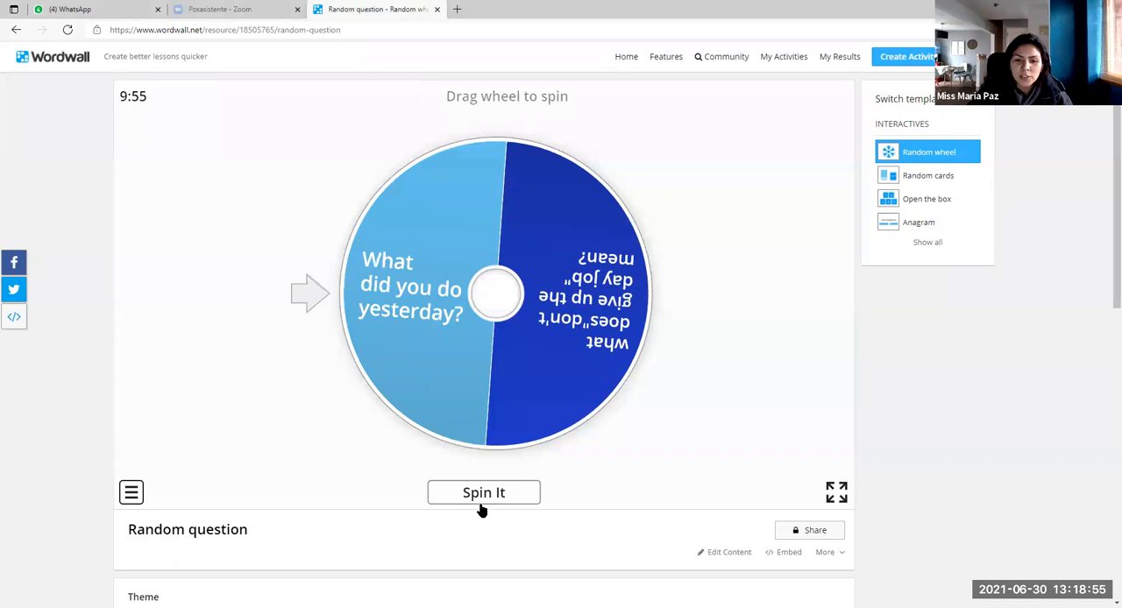
# Spin the two-question wheel until it lands on the "don't give up the day job" question.
pyautogui.click(484, 491)
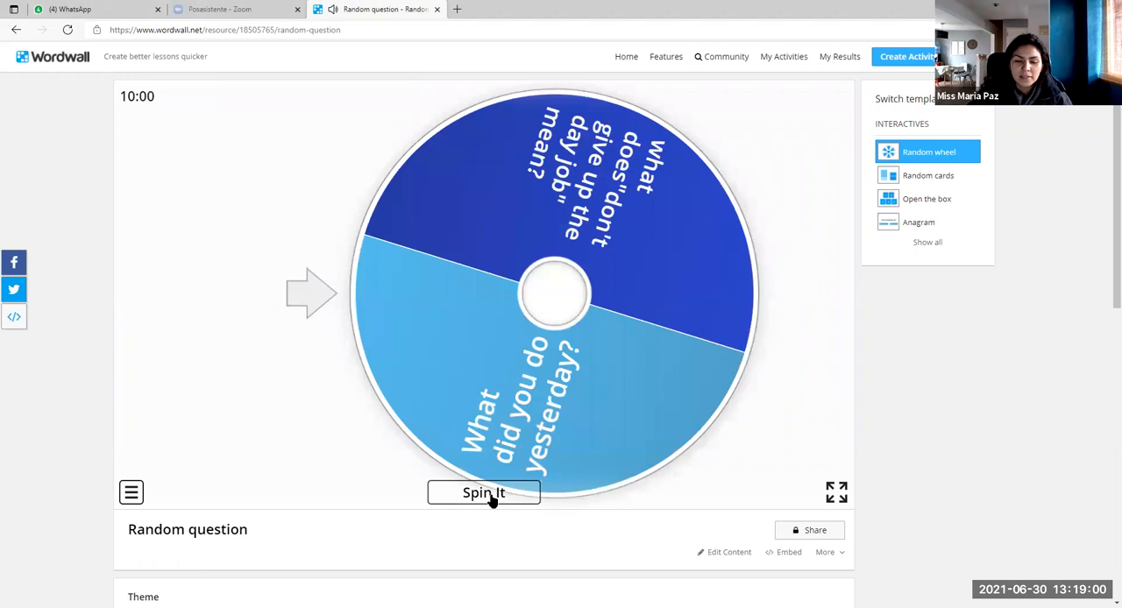
pyautogui.click(483, 493)
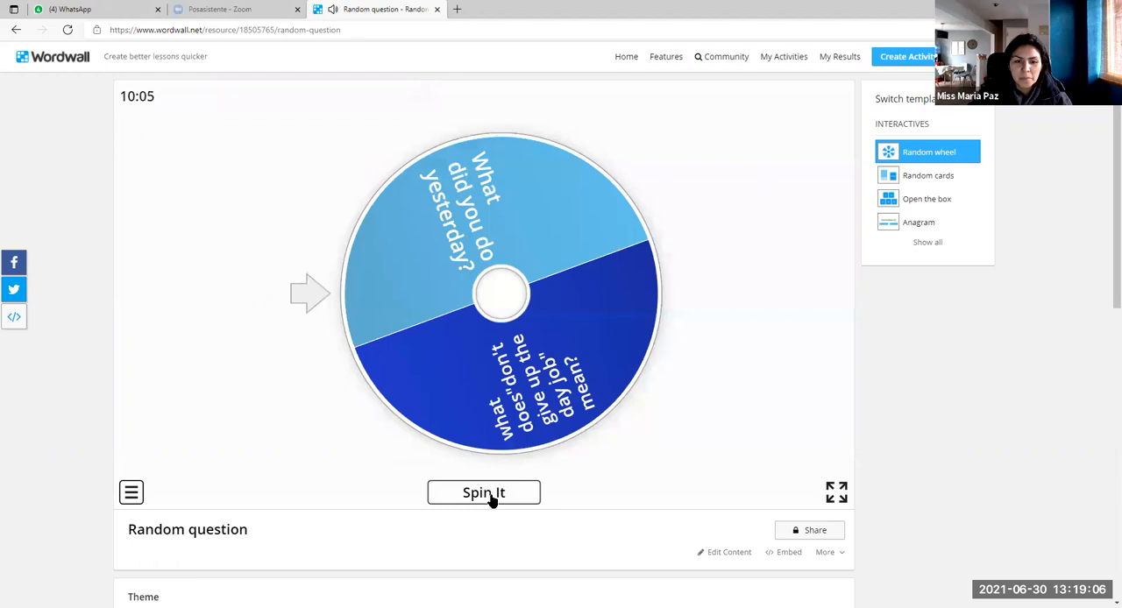
pyautogui.click(484, 491)
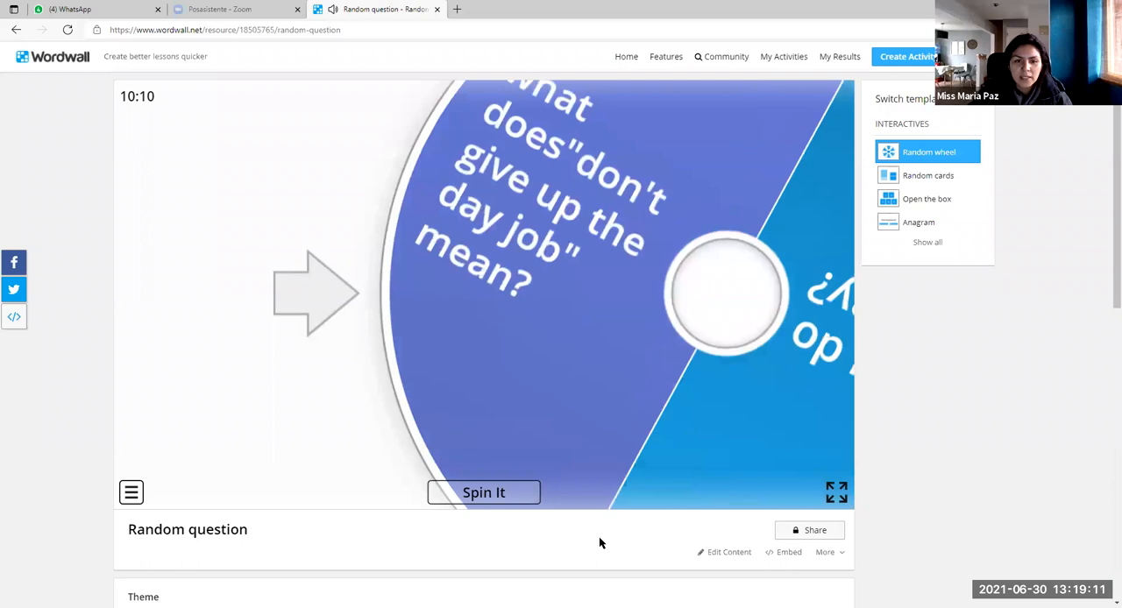
pyautogui.click(484, 491)
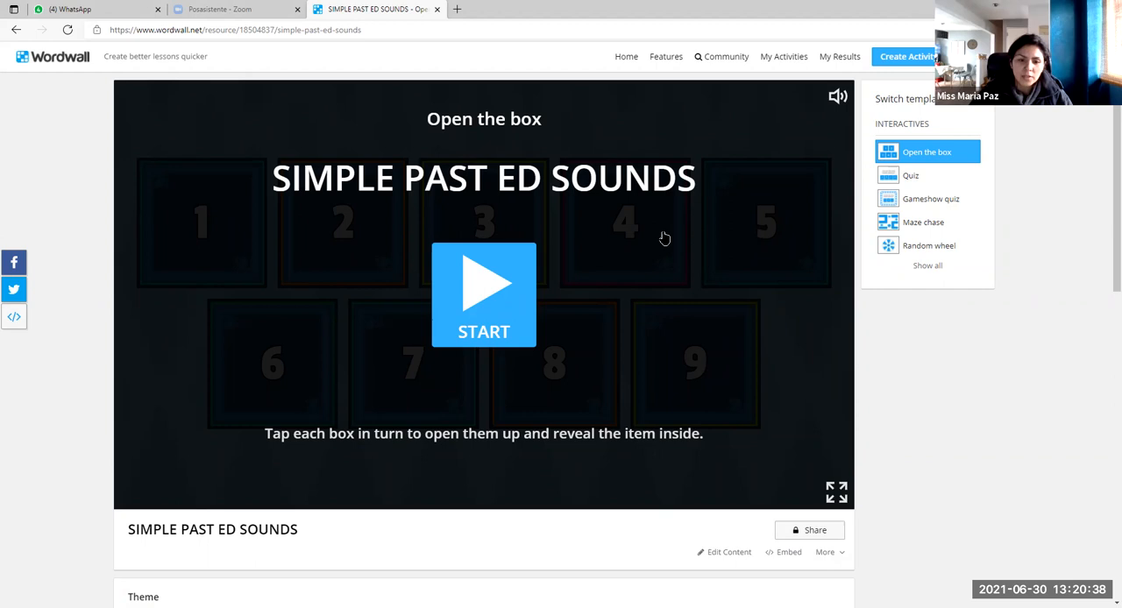
# Start SIMPLE PAST ED SOUNDS, answer box 7 "needed" as /id/, and return to the start screen.
pyautogui.click(484, 294)
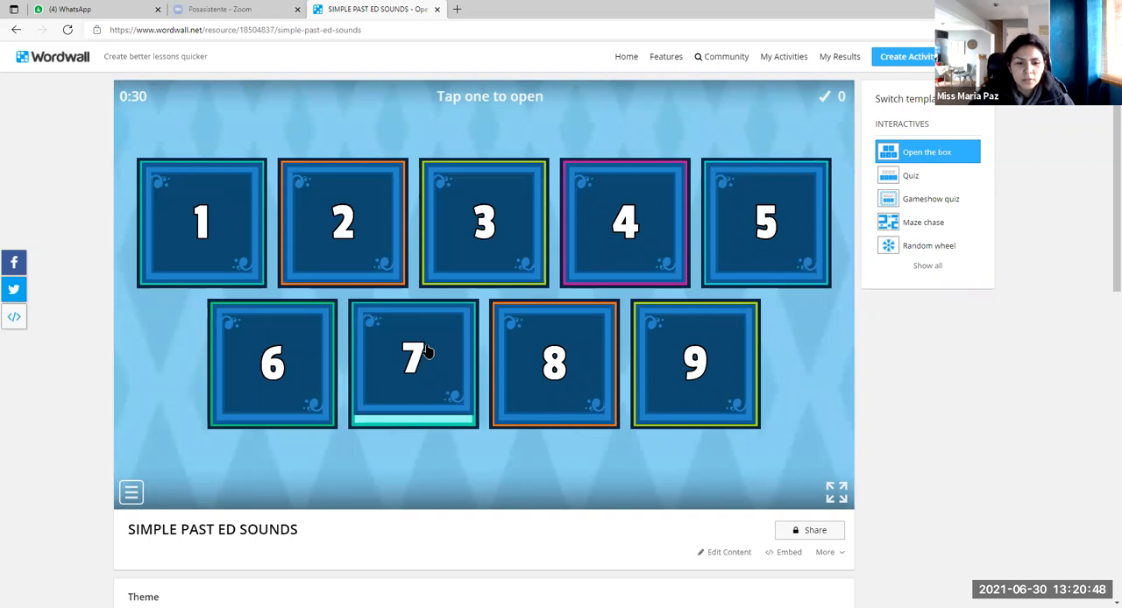
pyautogui.click(414, 363)
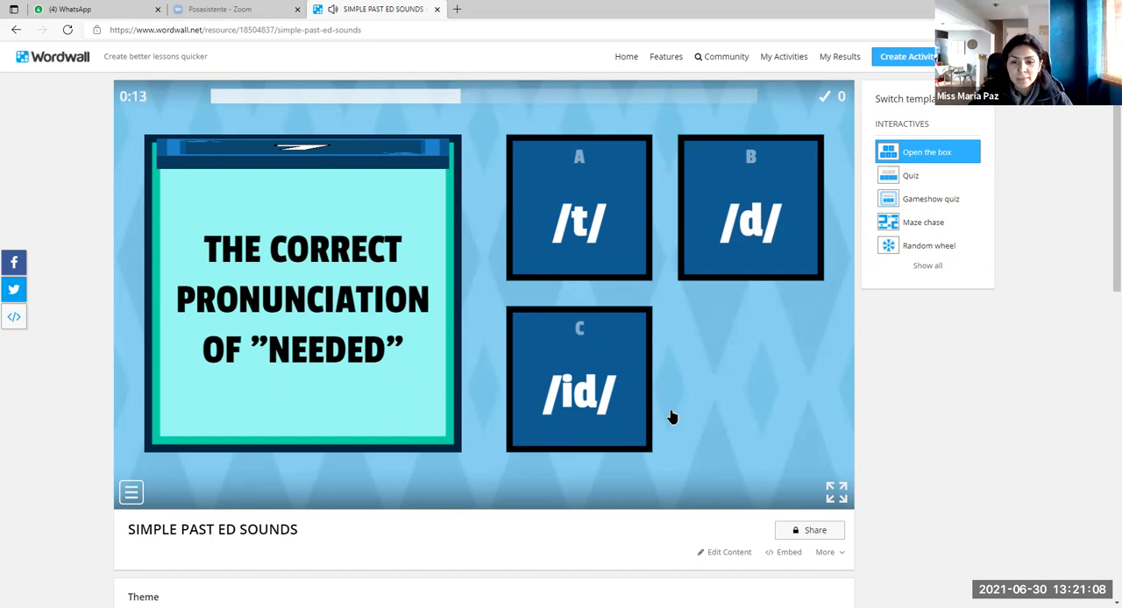
pyautogui.click(578, 379)
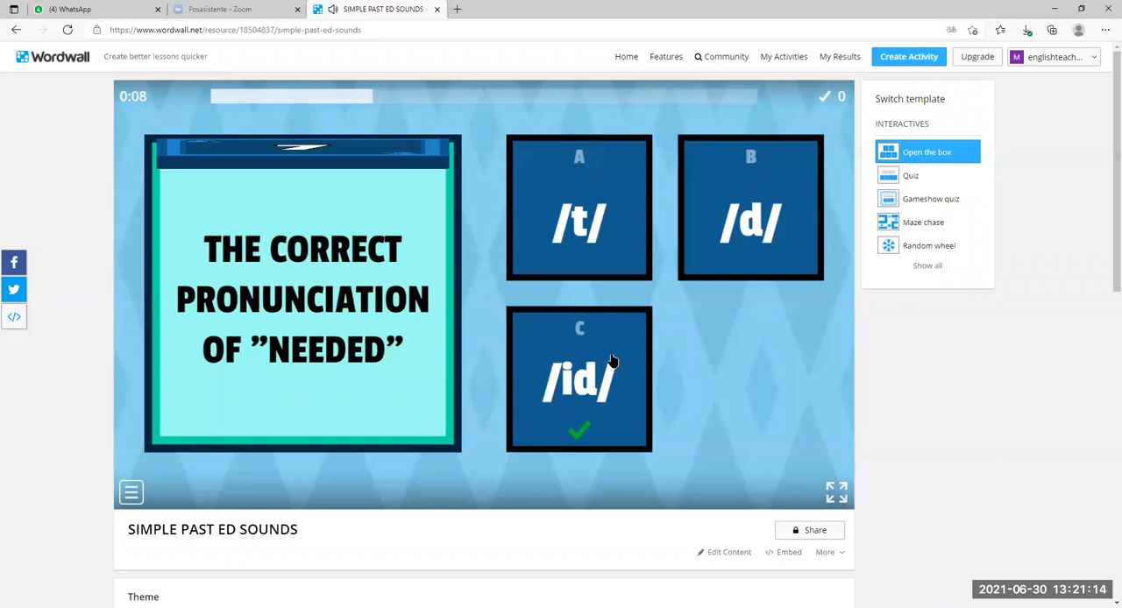
pyautogui.click(579, 379)
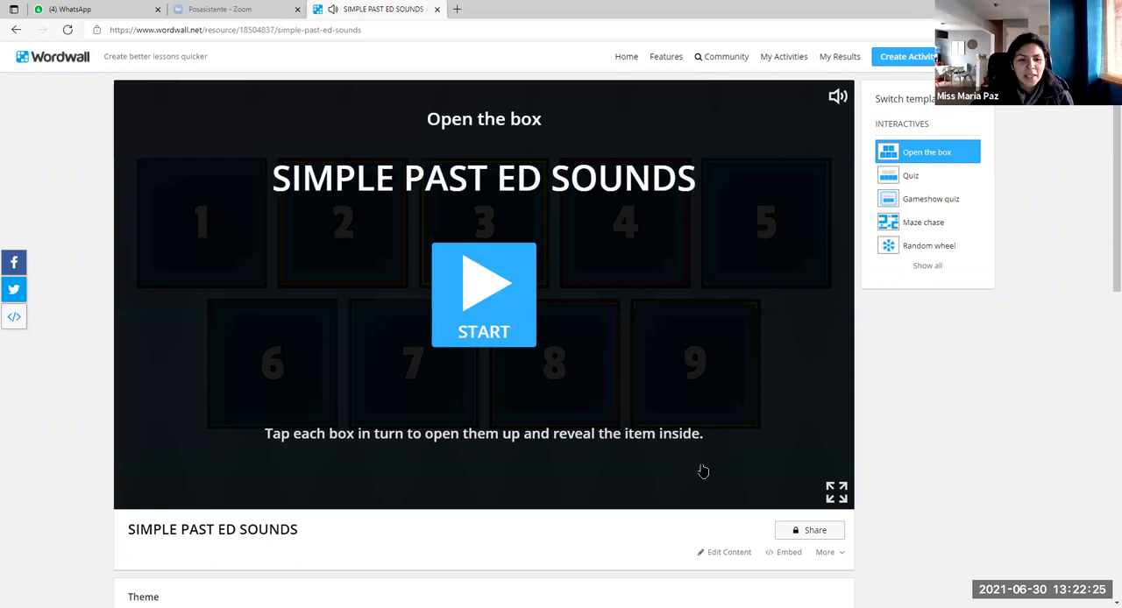
# Restart the game and answer "walked", then open box 4 for "moved", reaching score 3.
pyautogui.click(484, 294)
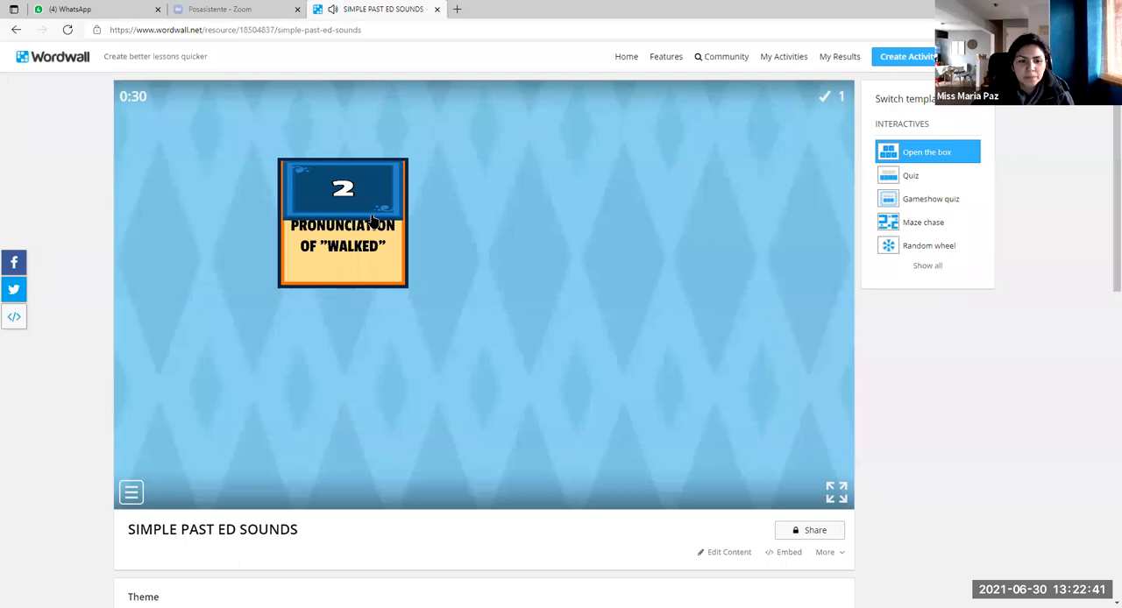
pyautogui.click(343, 223)
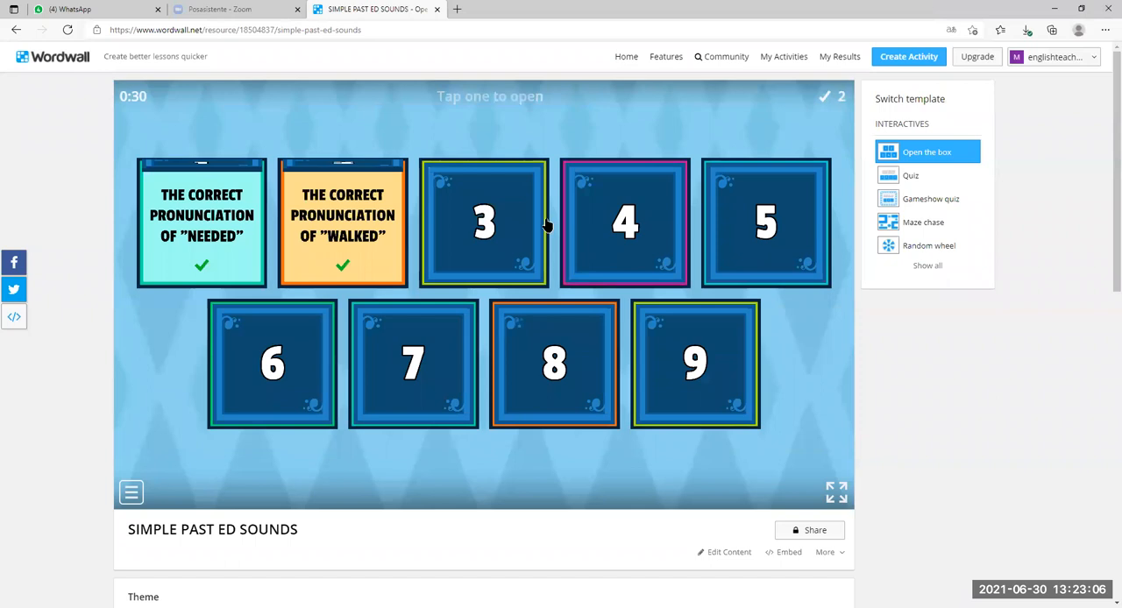
pyautogui.click(484, 222)
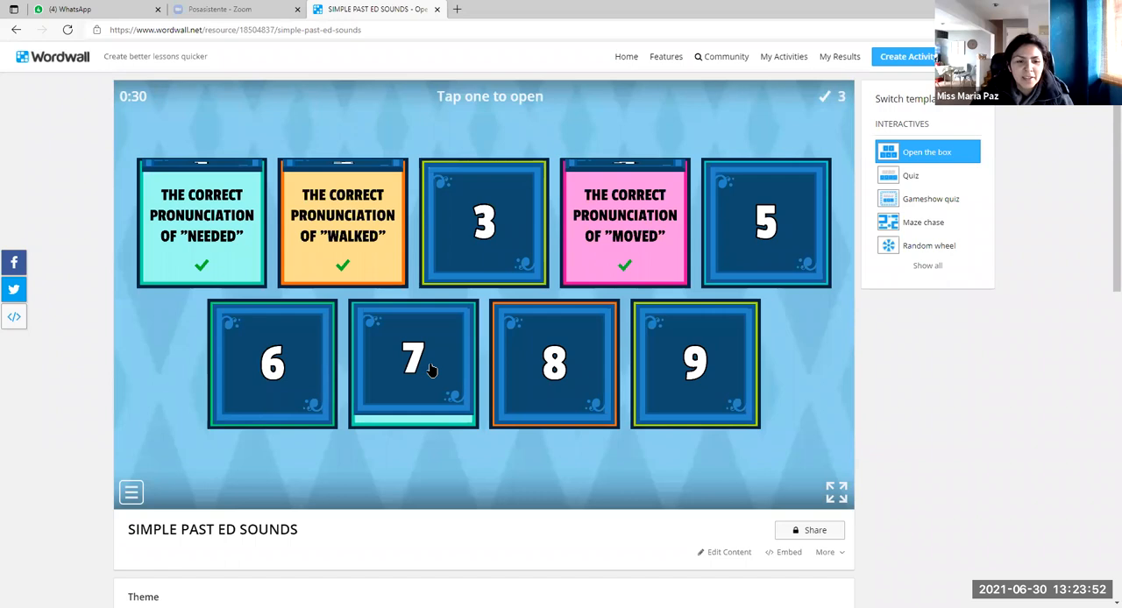
# Answer "wanted" as /id/ and "loved" as /d/, bringing the score to 6.
pyautogui.click(414, 363)
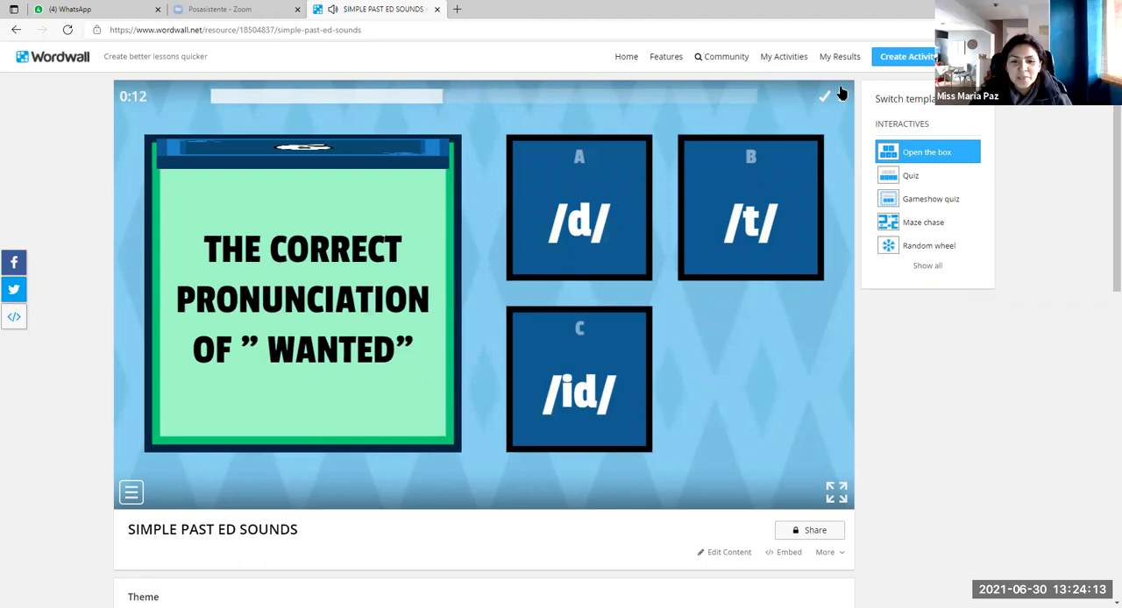
pyautogui.click(578, 379)
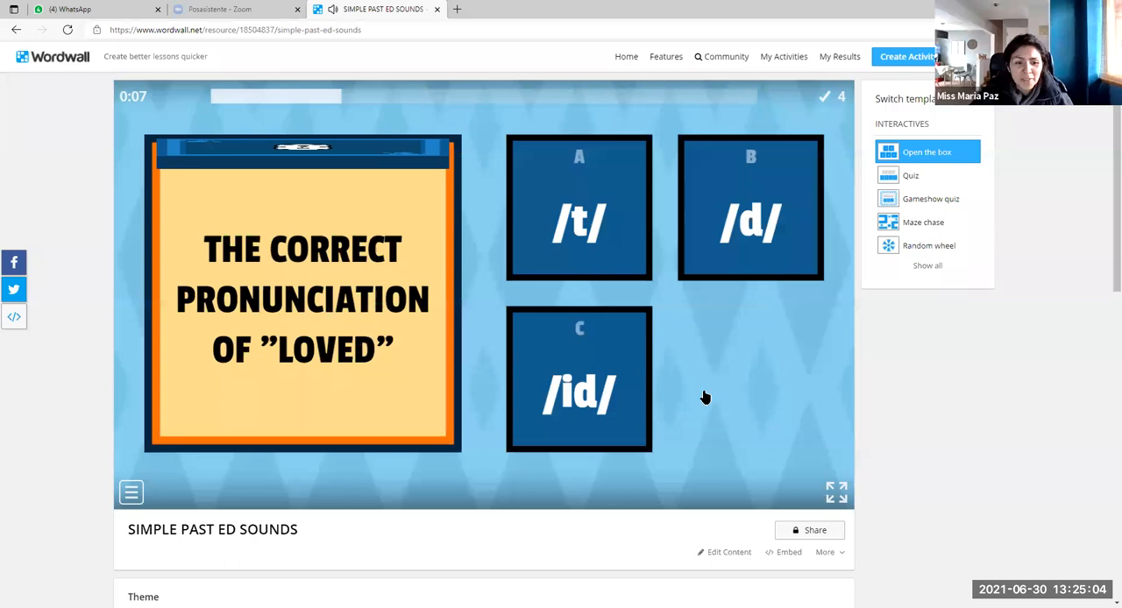
pyautogui.click(750, 207)
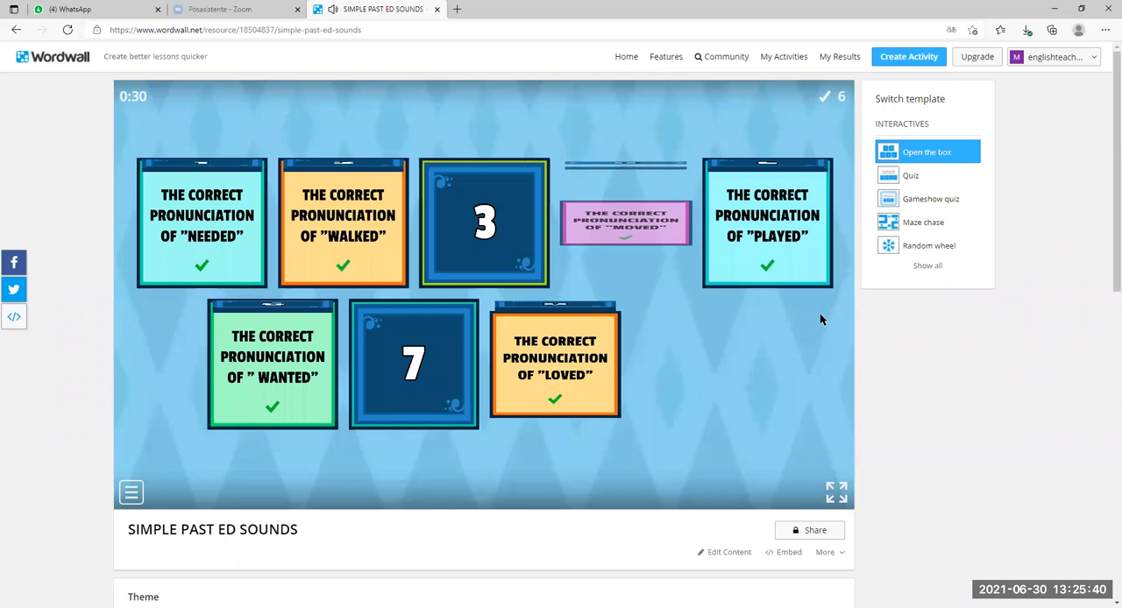
# Answer box 9 "hated" and box 3 "helped" as /t/ for score 8, then open box 7 "worked".
pyautogui.click(694, 364)
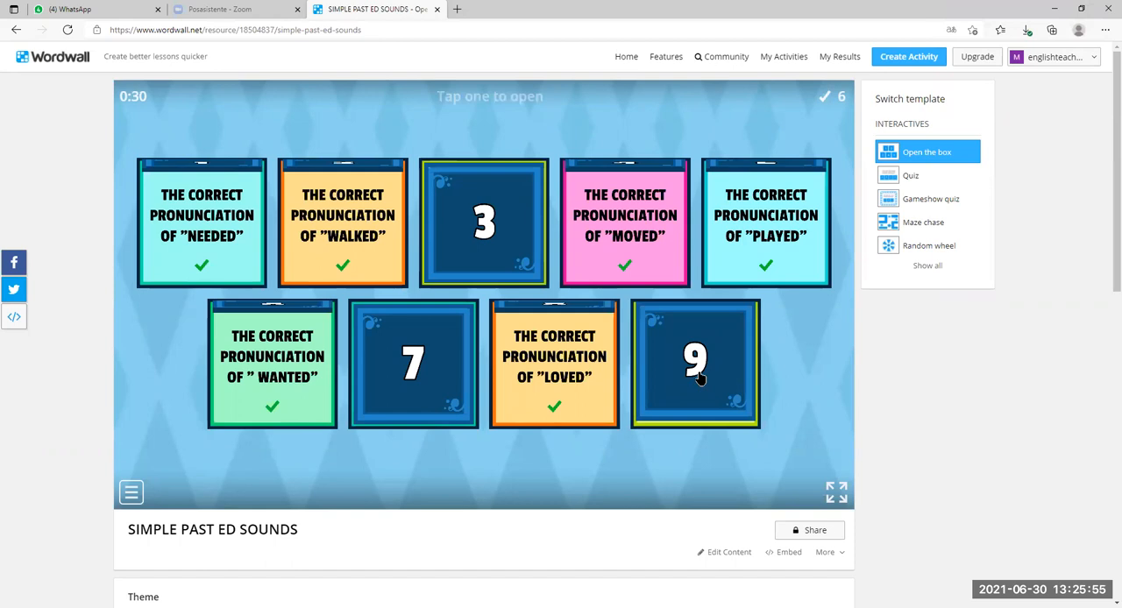
pyautogui.click(694, 363)
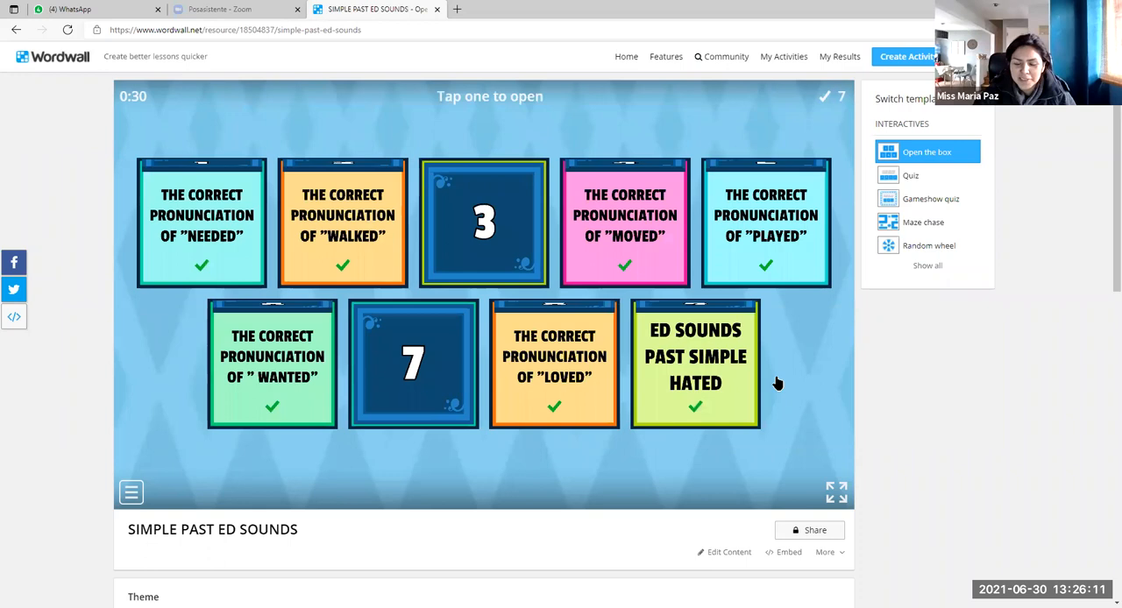
pyautogui.click(484, 223)
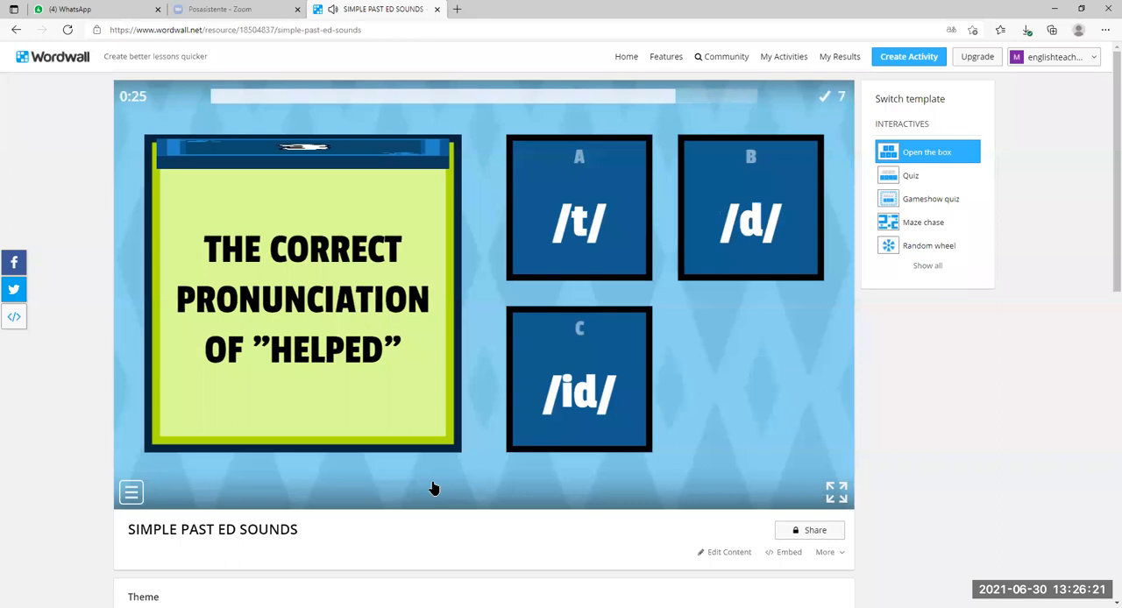
pyautogui.click(578, 207)
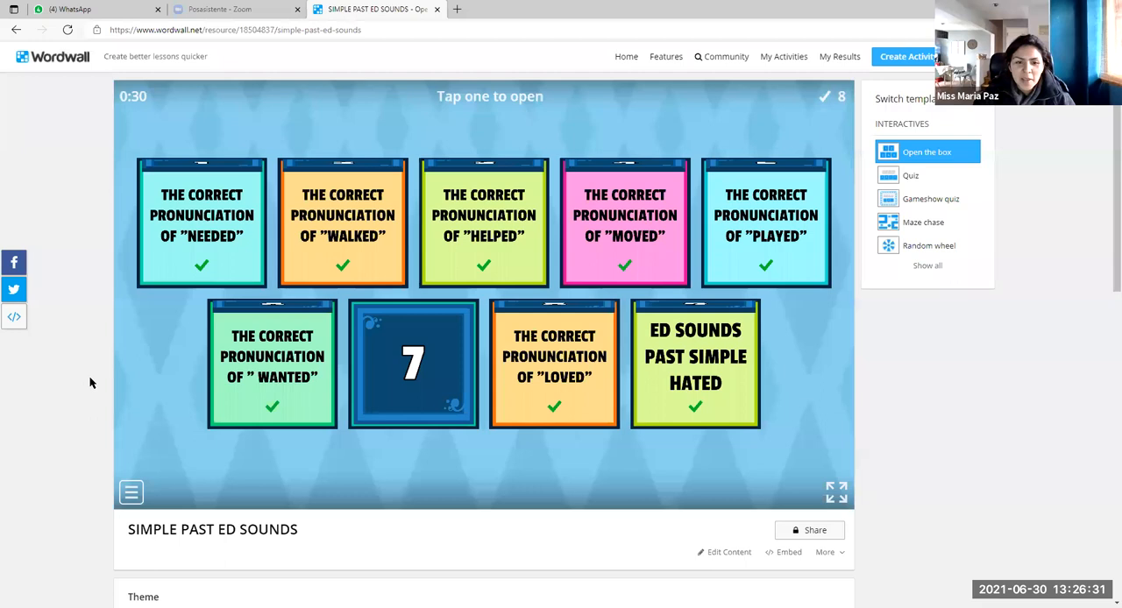
pyautogui.click(414, 365)
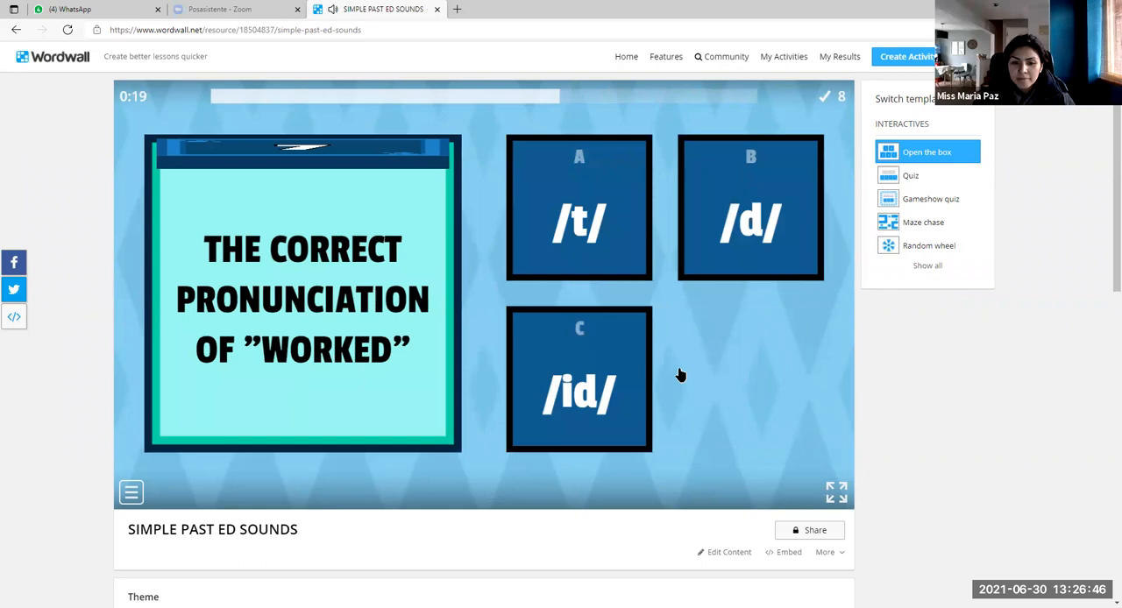
# Answer "worked" as /t/ for a 9/9 finish and move on to the Was & Were practica activity.
pyautogui.click(578, 207)
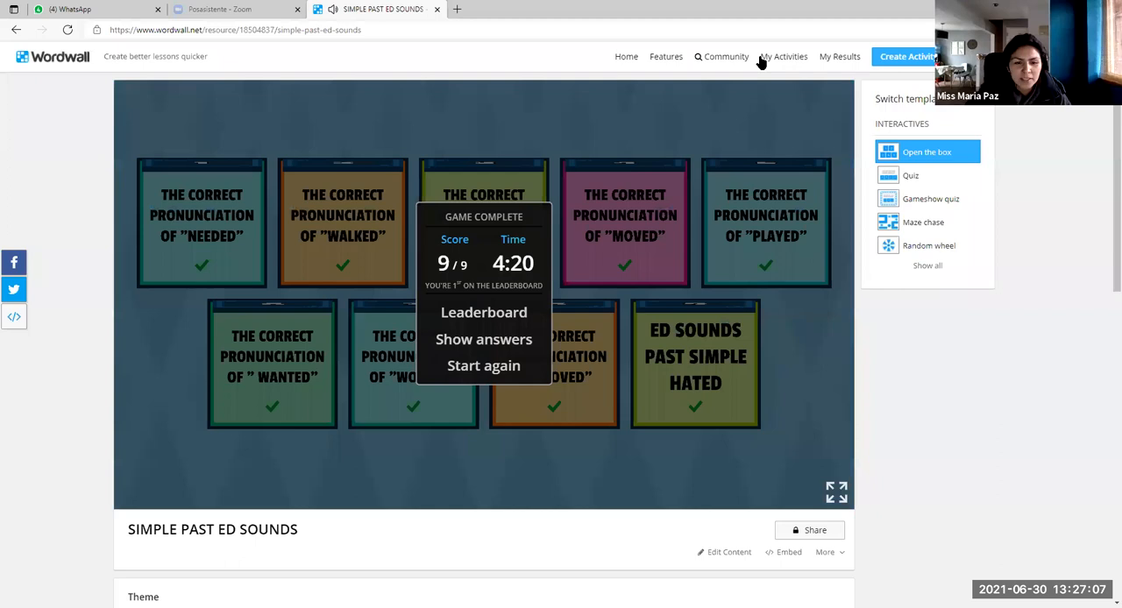
pyautogui.click(782, 57)
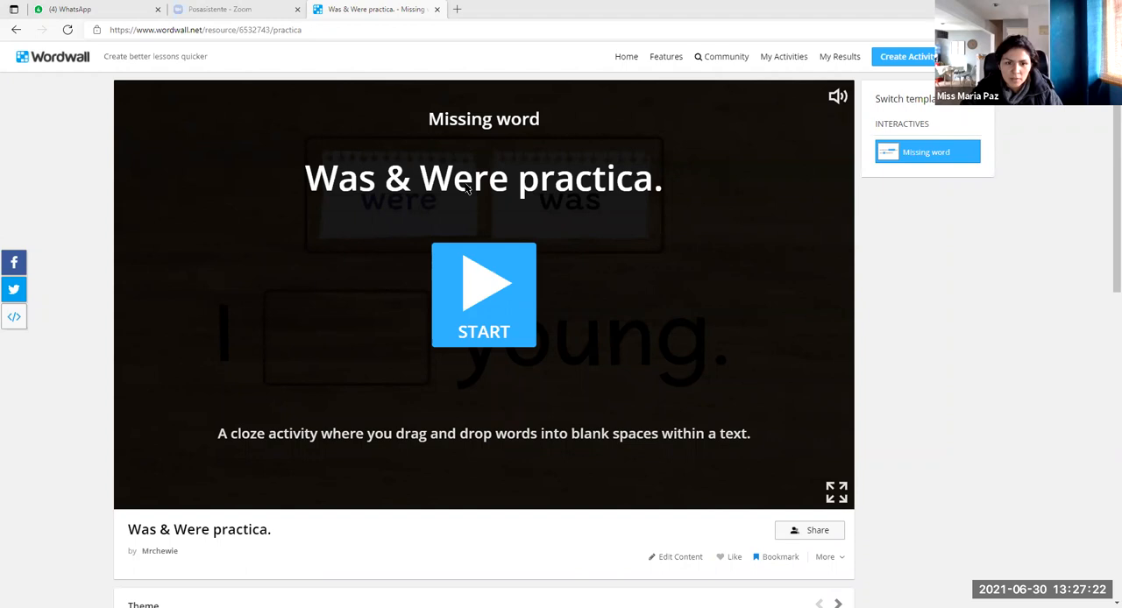
pyautogui.moveTo(482, 287)
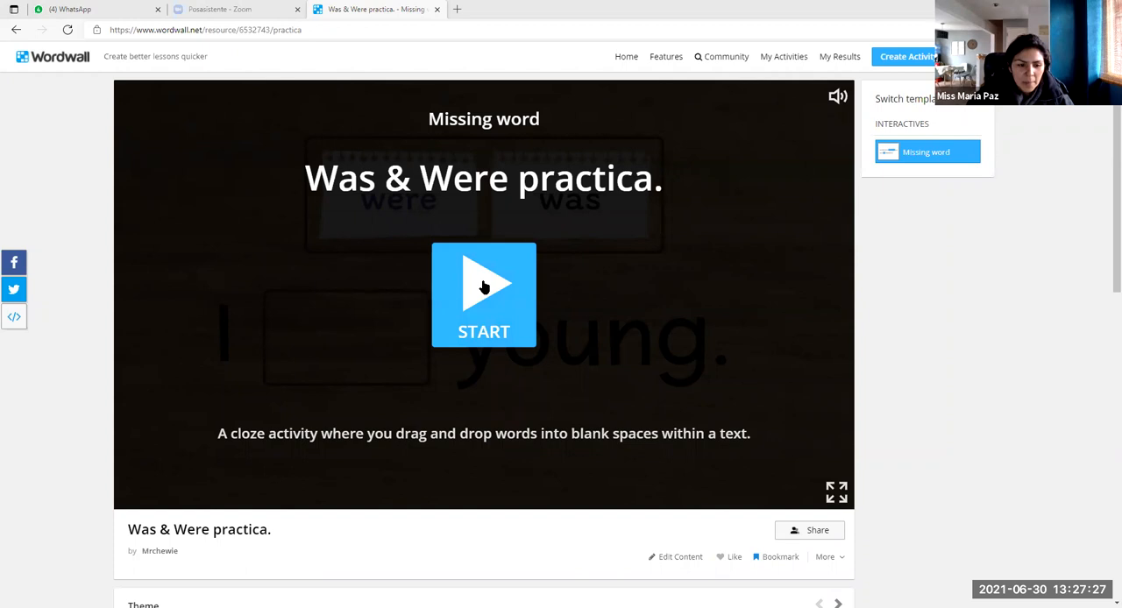
# Start Was & Were practica and submit was/were for the I young, You thirsty and She awesome sentences.
pyautogui.click(484, 294)
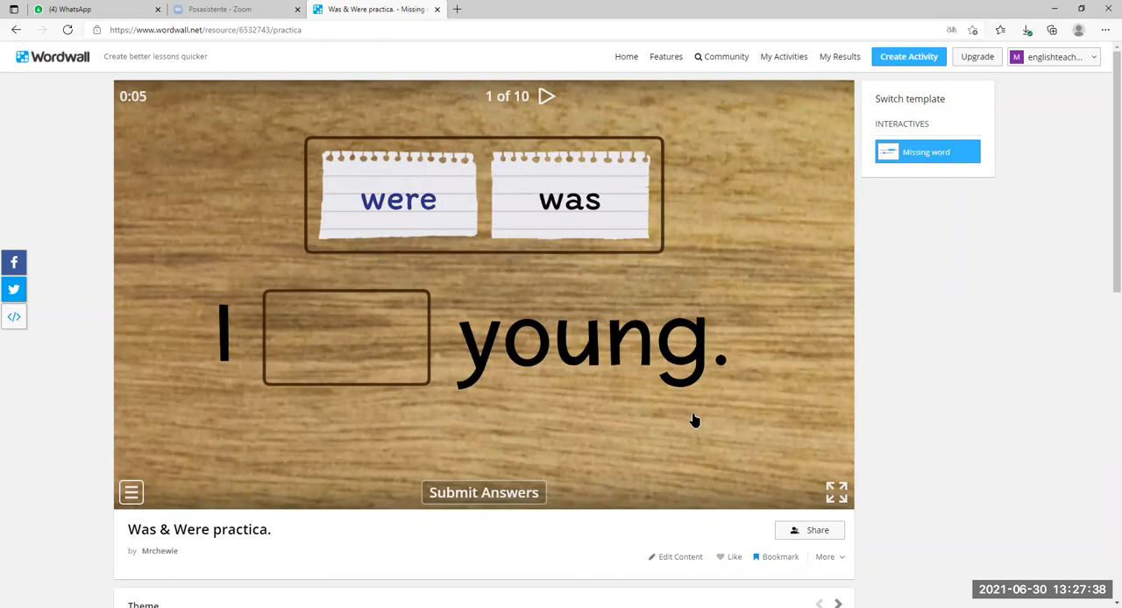
pyautogui.moveTo(570, 198); pyautogui.dragTo(347, 340)
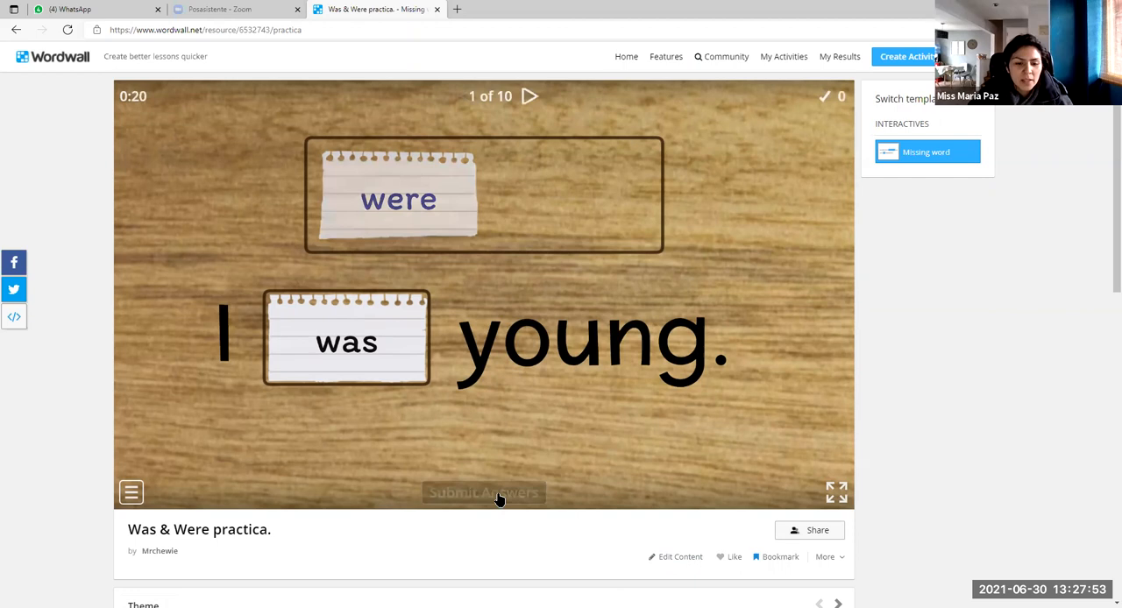
pyautogui.click(484, 493)
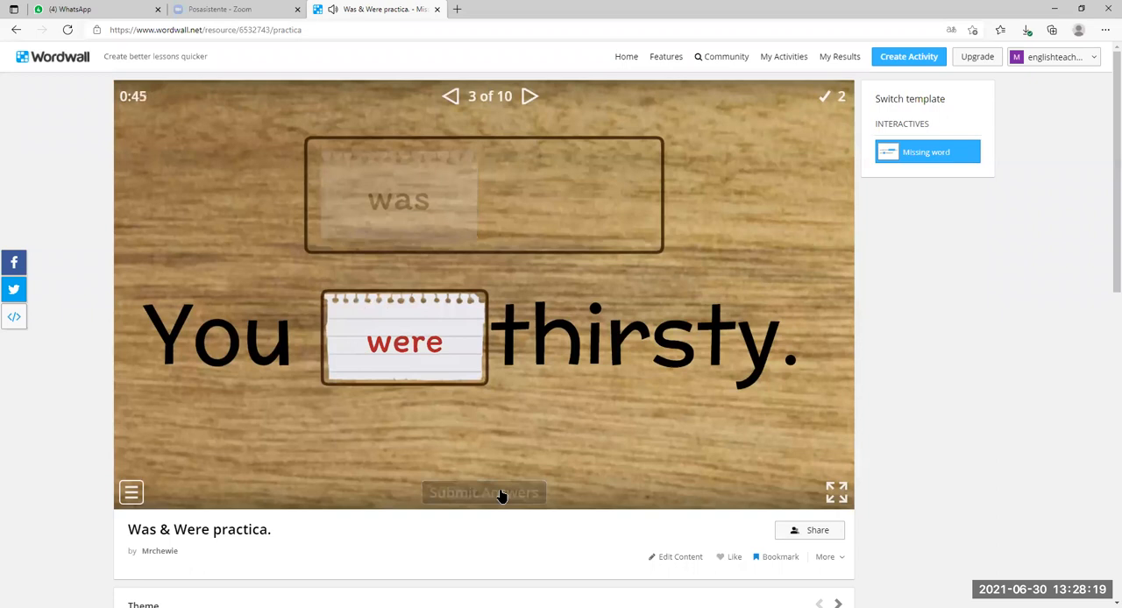
pyautogui.click(484, 491)
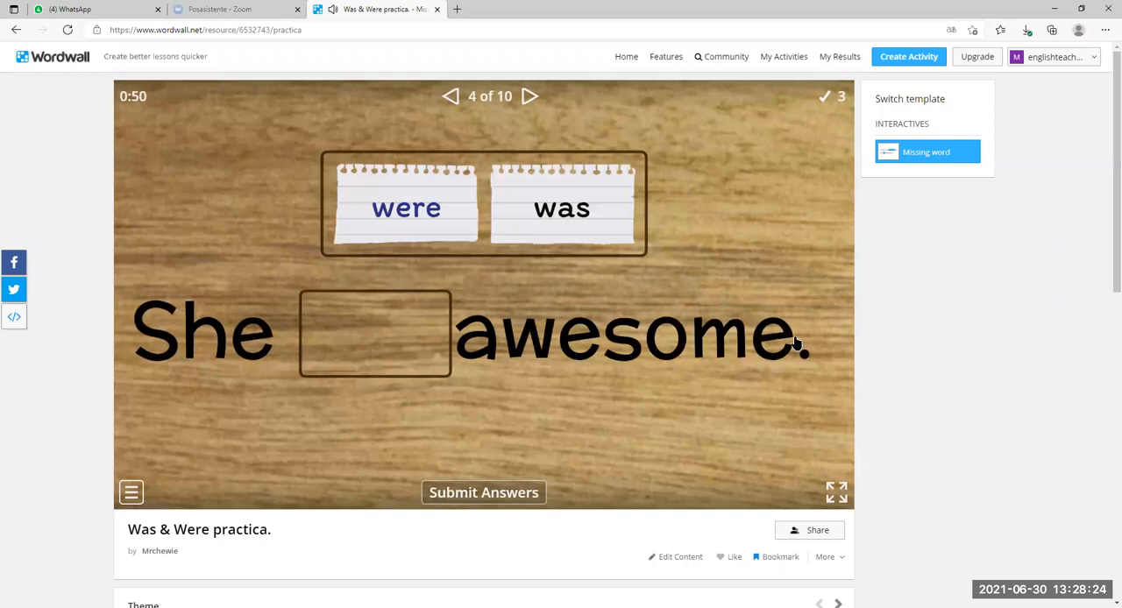
pyautogui.moveTo(561, 208); pyautogui.dragTo(375, 337)
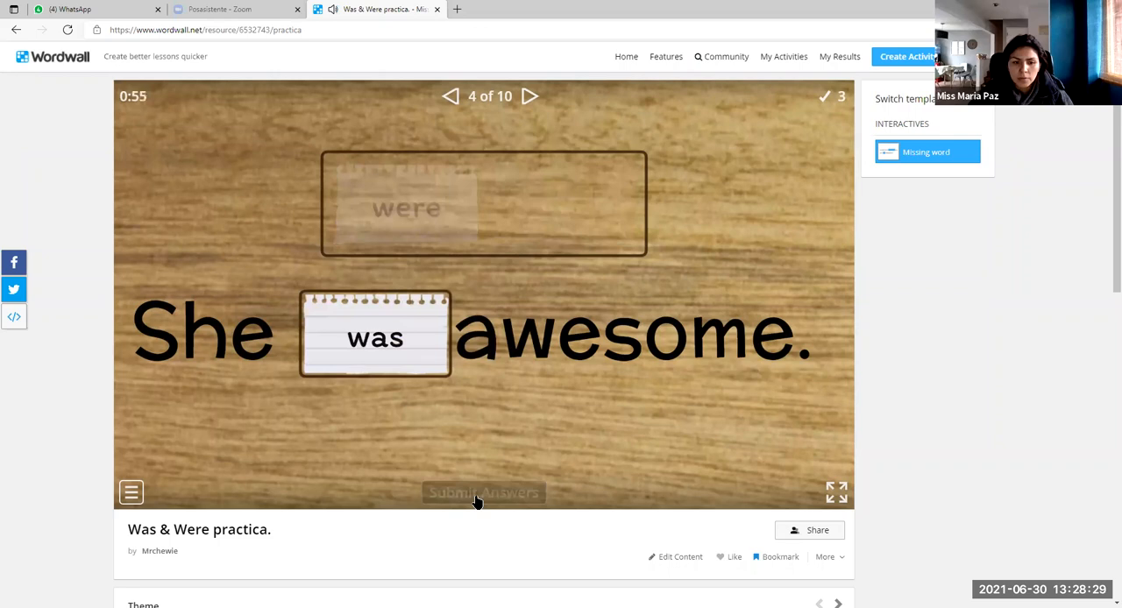
pyautogui.click(484, 491)
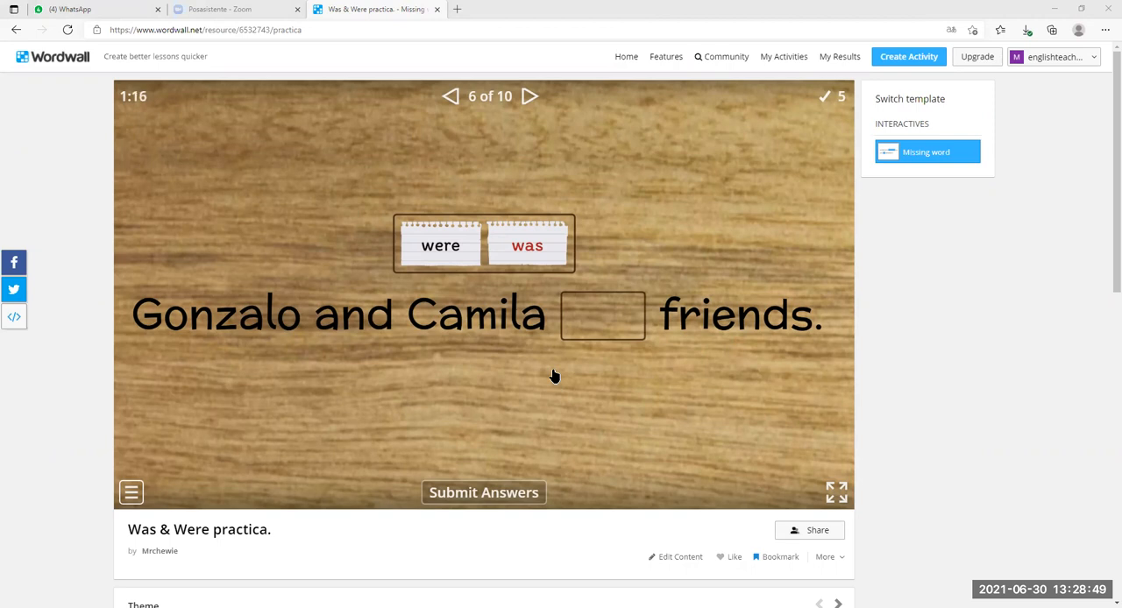
# Fill the Gonzalo and Camila, Patricio, Alexandra and Lizzy and Diamonds sentences, finishing 10/10.
pyautogui.moveTo(440, 246); pyautogui.dragTo(603, 315)
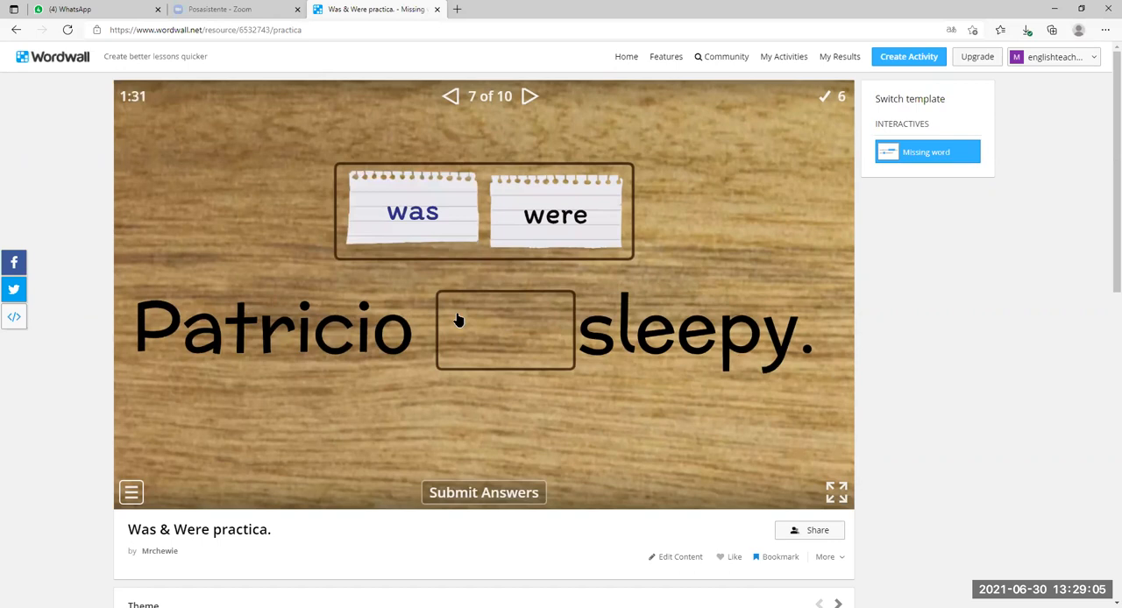
pyautogui.moveTo(411, 214); pyautogui.dragTo(505, 329)
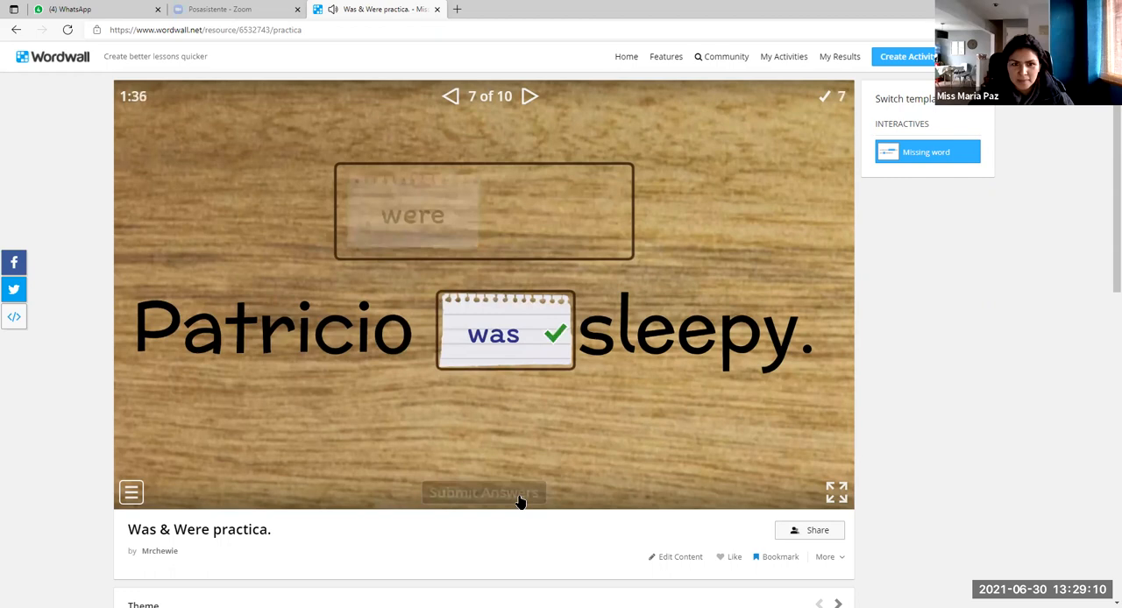
pyautogui.click(484, 491)
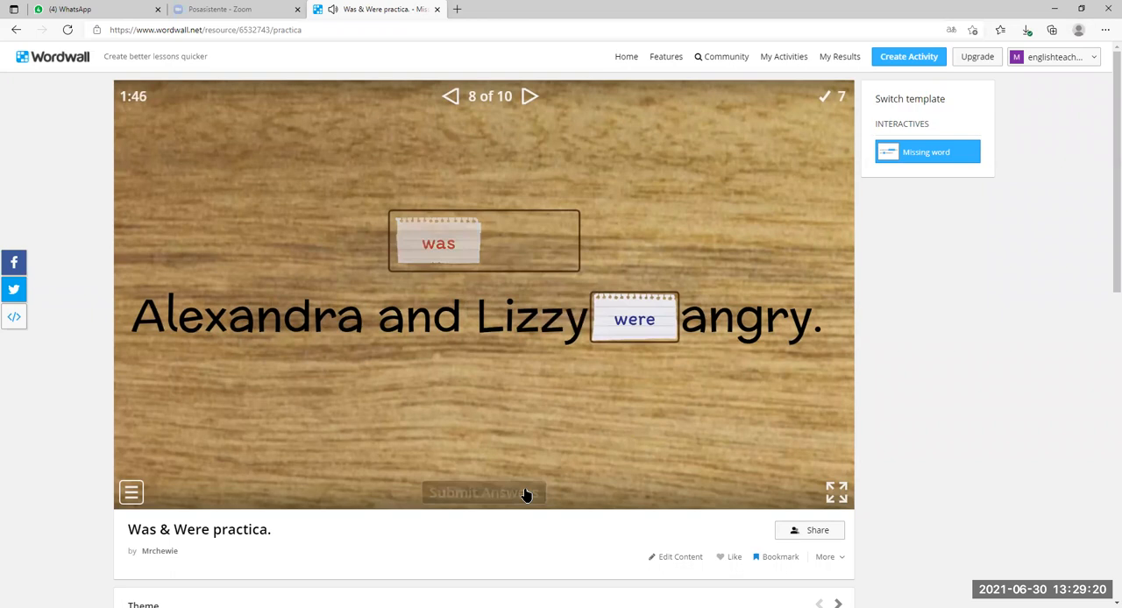
pyautogui.click(484, 491)
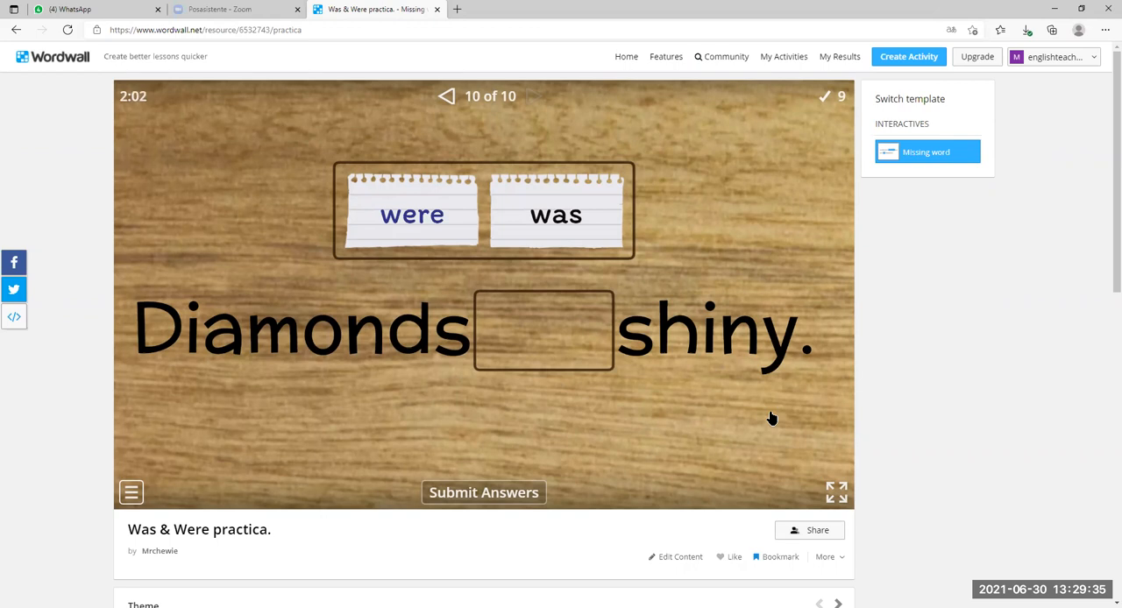
pyautogui.moveTo(412, 213); pyautogui.dragTo(544, 331)
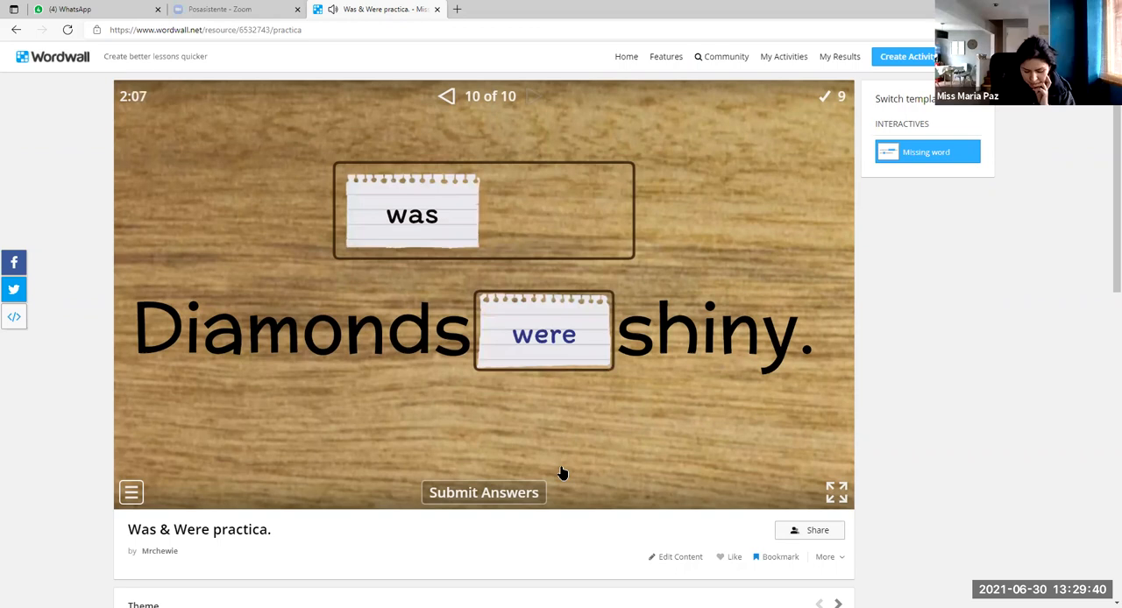
pyautogui.click(484, 491)
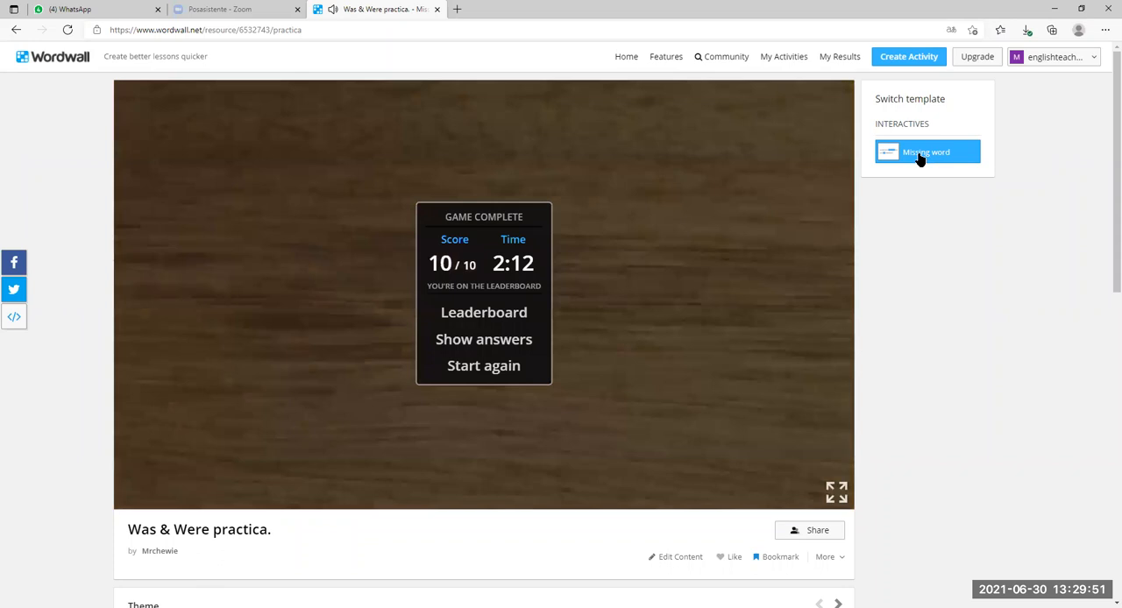
# Go to My Activities and open the Past Simple Unjumble activity.
pyautogui.click(784, 56)
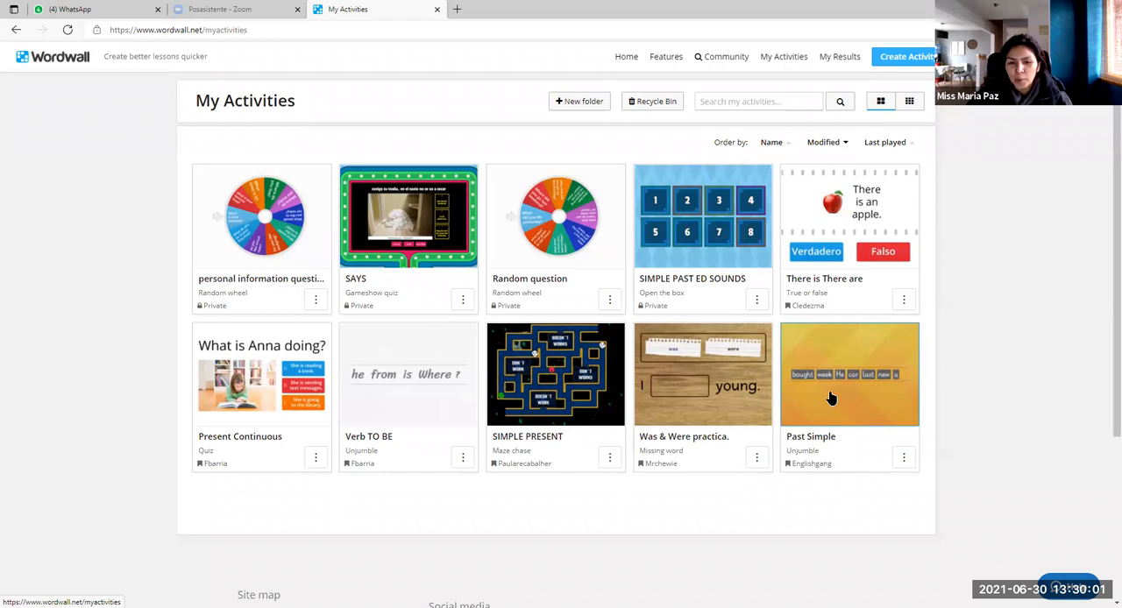
pyautogui.click(849, 375)
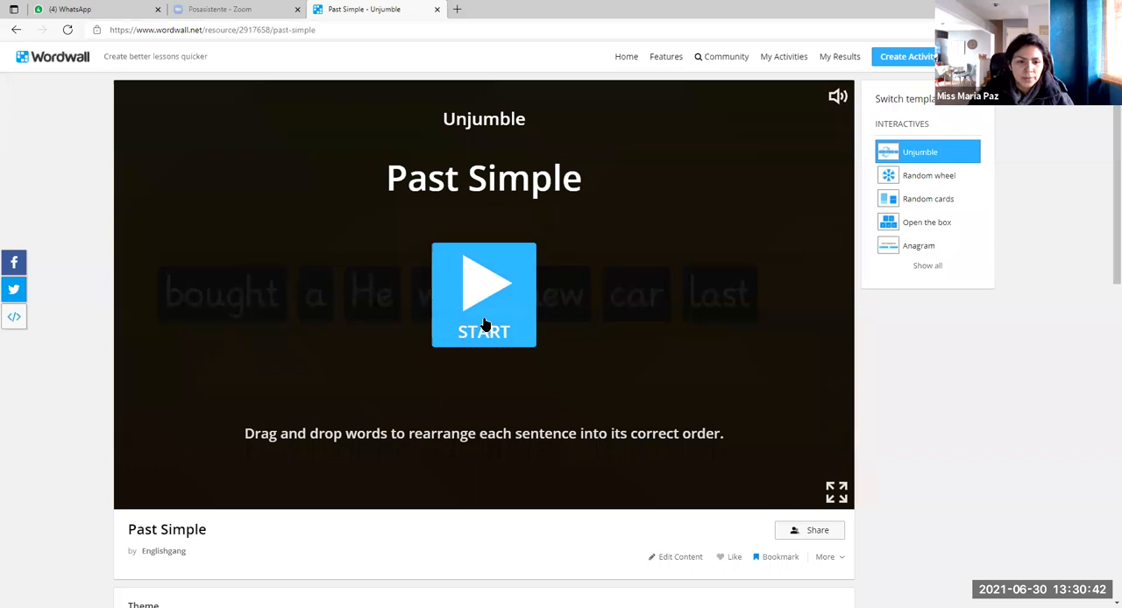
# Start the Past Simple unjumble and order "He bought a new car last week", then check it.
pyautogui.click(484, 295)
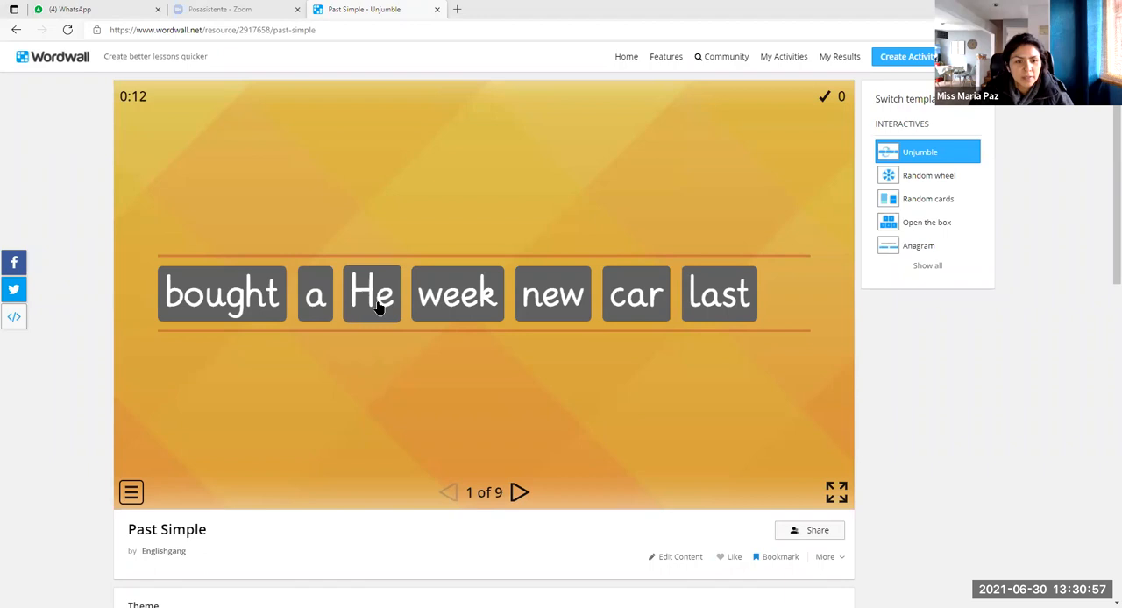
pyautogui.moveTo(372, 295); pyautogui.dragTo(186, 294)
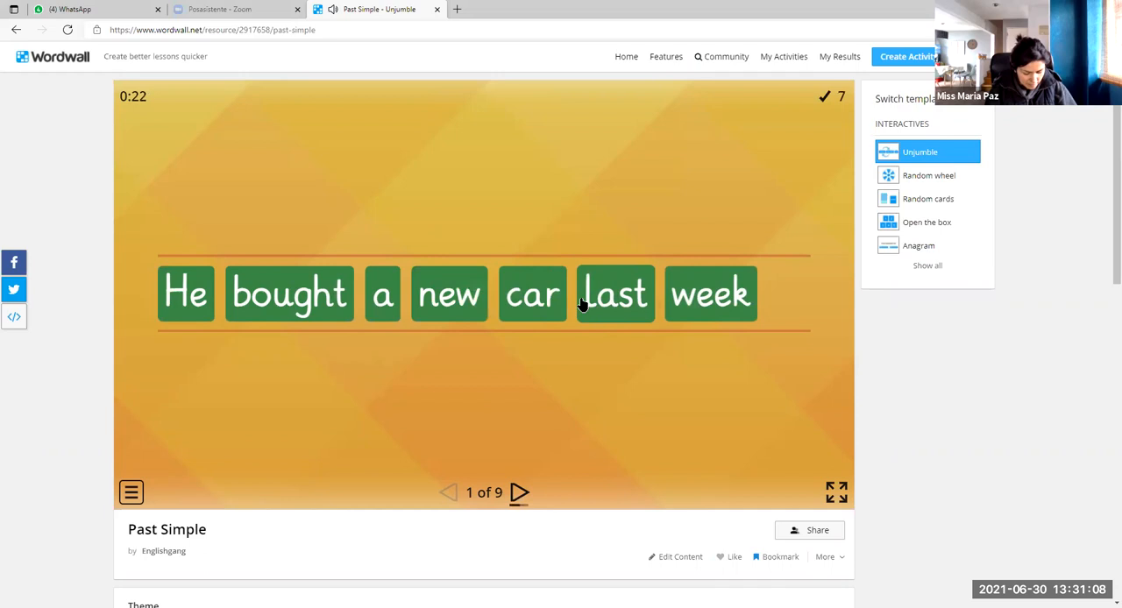
pyautogui.click(519, 493)
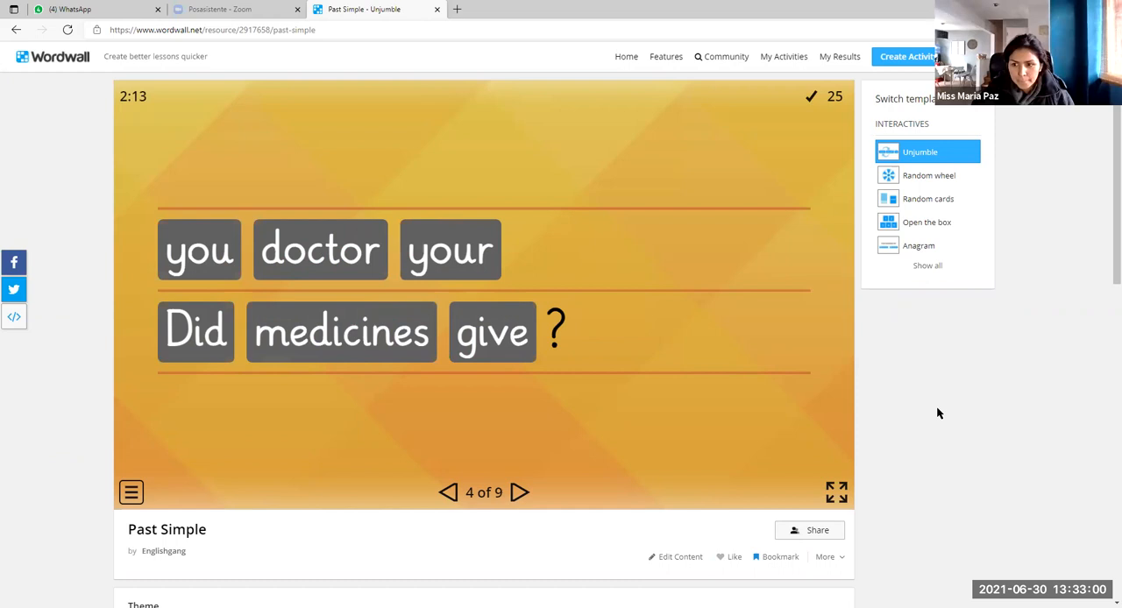
pyautogui.moveTo(1076, 564)
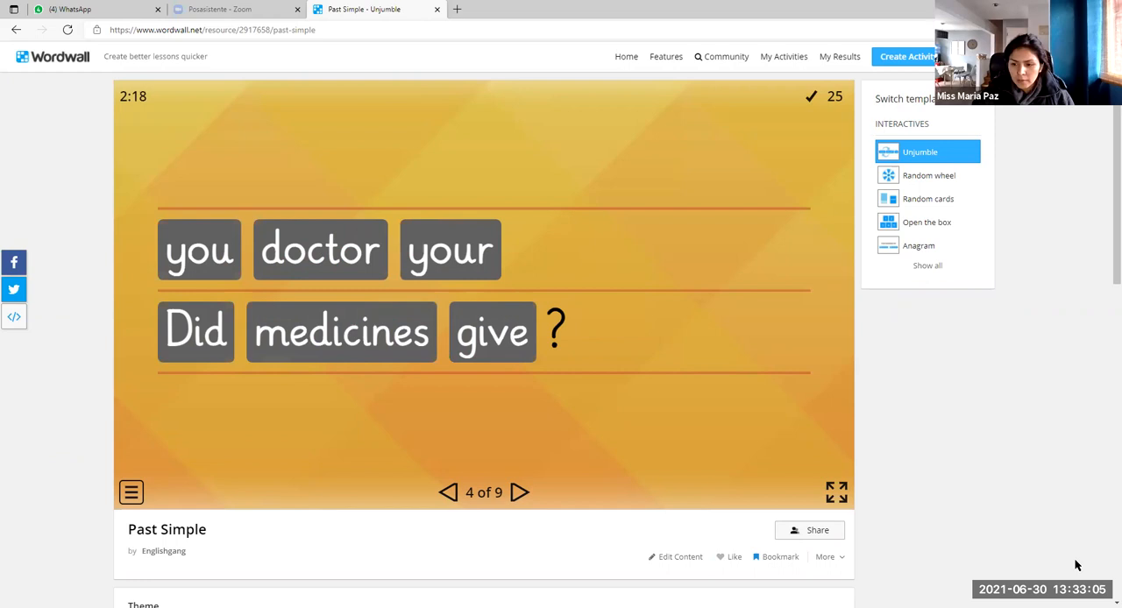
pyautogui.moveTo(648, 542)
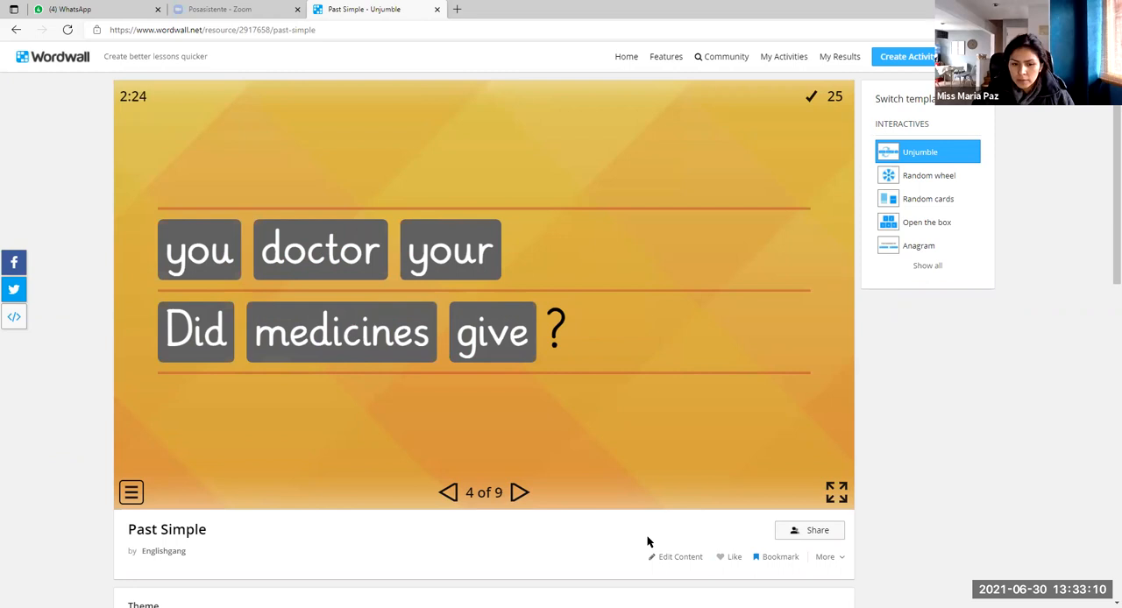
pyautogui.moveTo(561, 480)
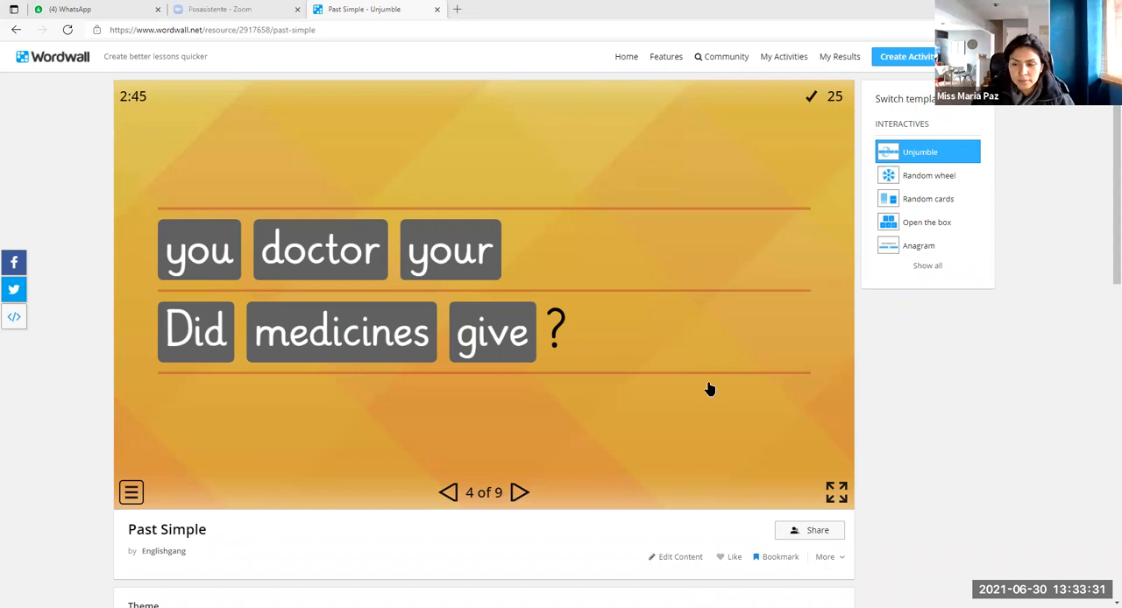
pyautogui.moveTo(499, 547)
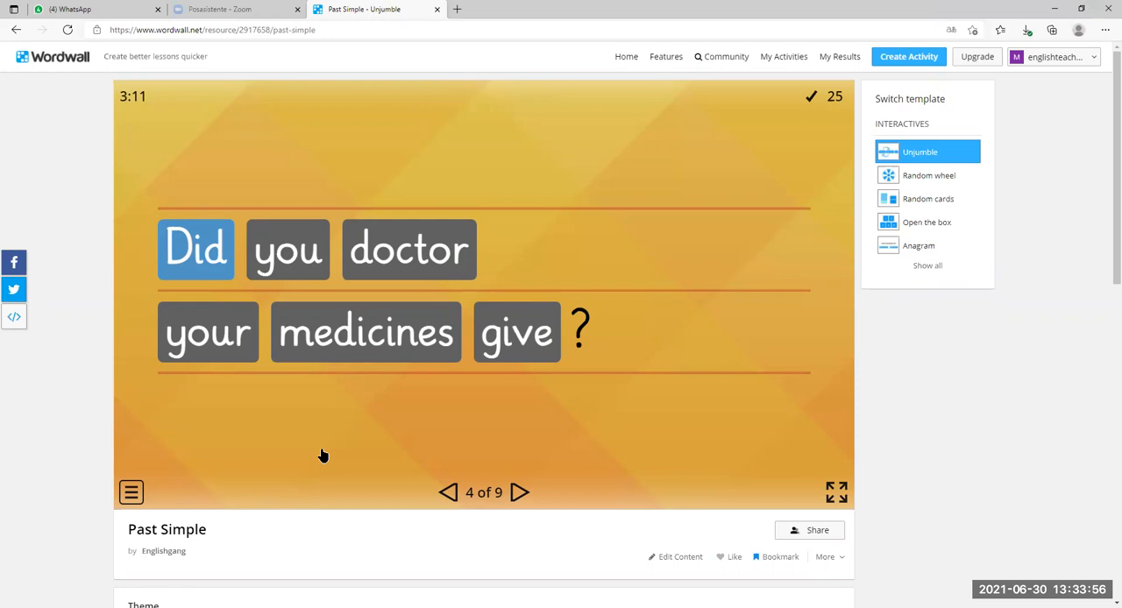
pyautogui.moveTo(1062, 540)
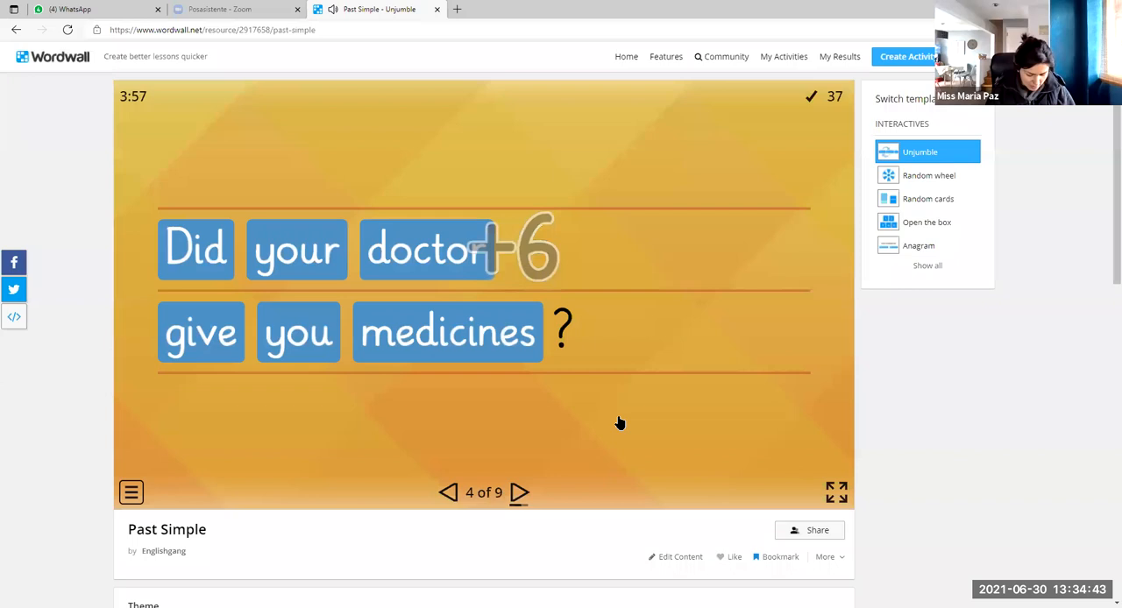
# Advance from the solved sentence 4 to sentence 5 of 9.
pyautogui.click(519, 491)
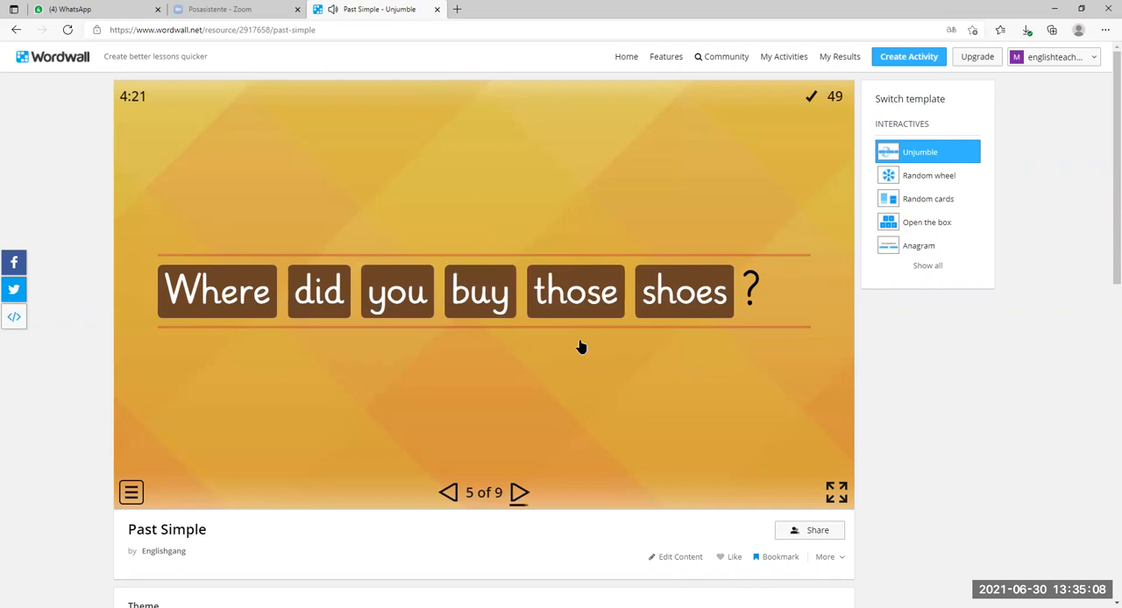
# Move to sentence 6 and shift "last" earlier toward "Did they eat Chinese food last night?".
pyautogui.click(519, 493)
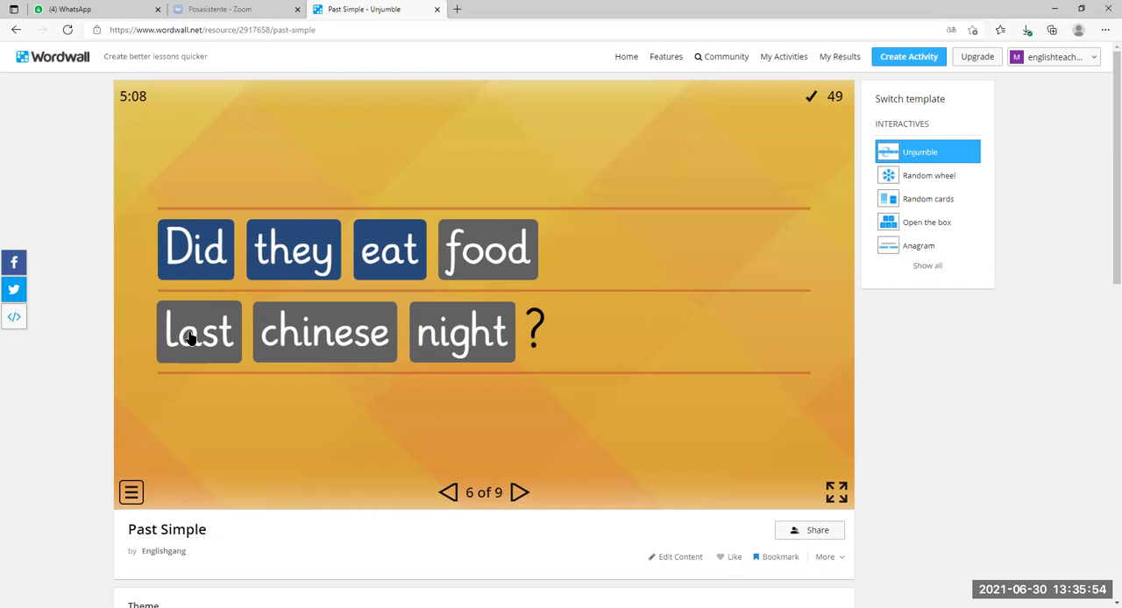
pyautogui.moveTo(198, 331); pyautogui.dragTo(456, 246)
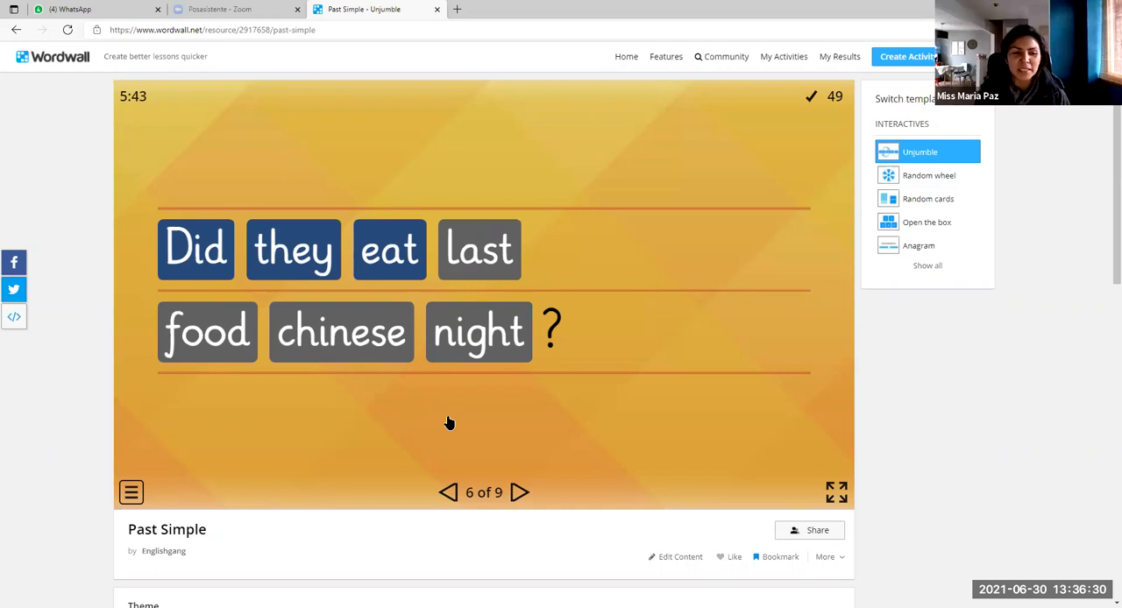
pyautogui.moveTo(358, 302)
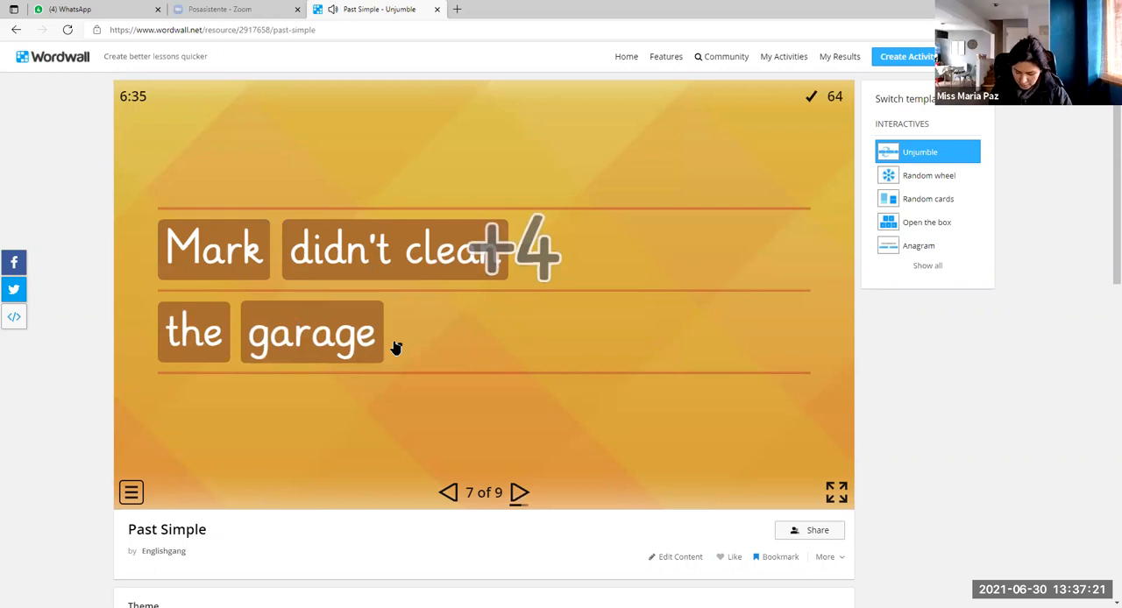
# Advance through sentence 8, "You didn't show me the photos", to sentence 9 of 9.
pyautogui.click(518, 491)
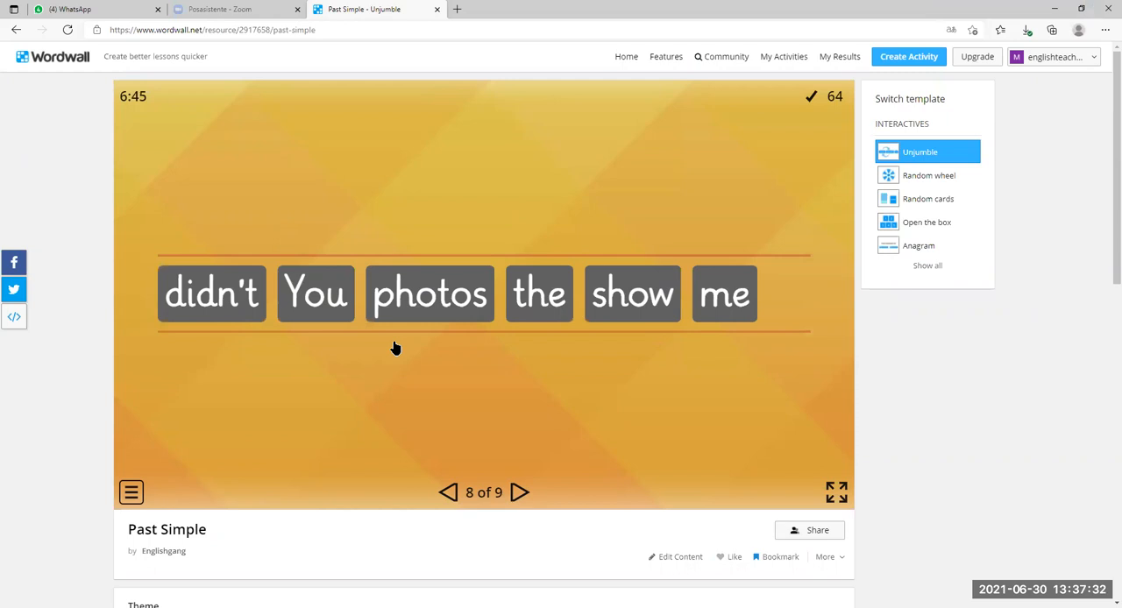
pyautogui.moveTo(831, 184)
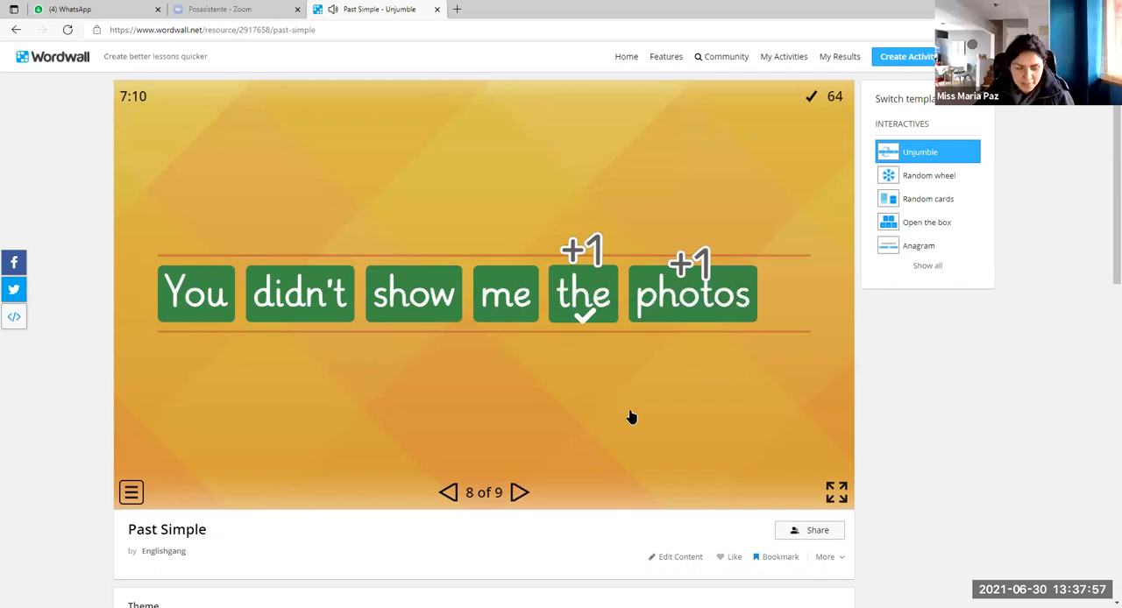
pyautogui.click(518, 491)
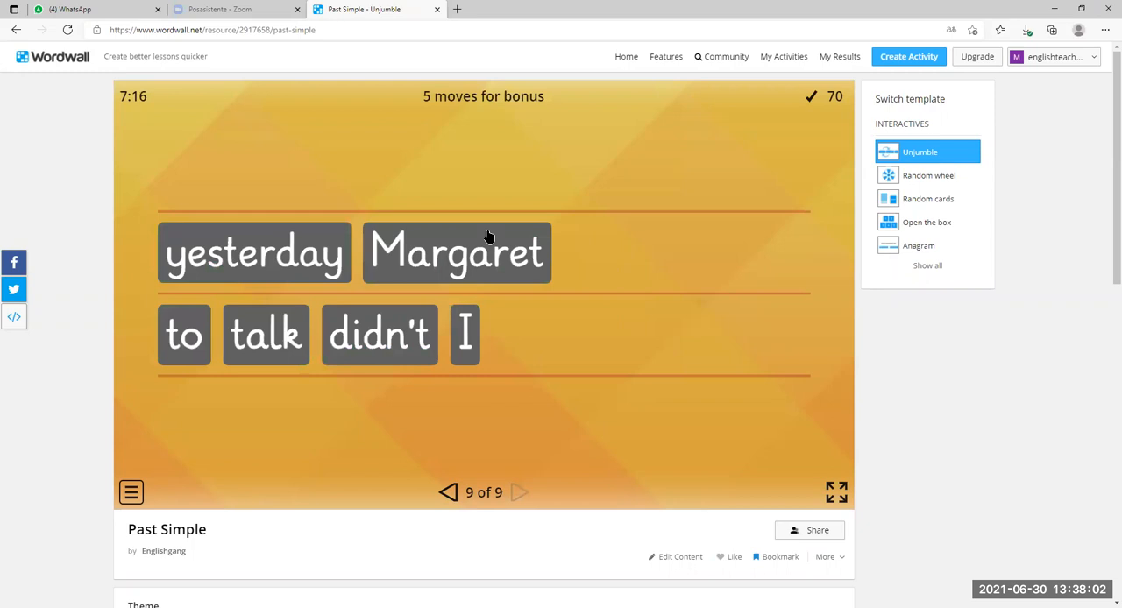
# Arrange sentence 9 as "I didn't talk to Margaret yesterday", reaching score 82.
pyautogui.click(455, 252)
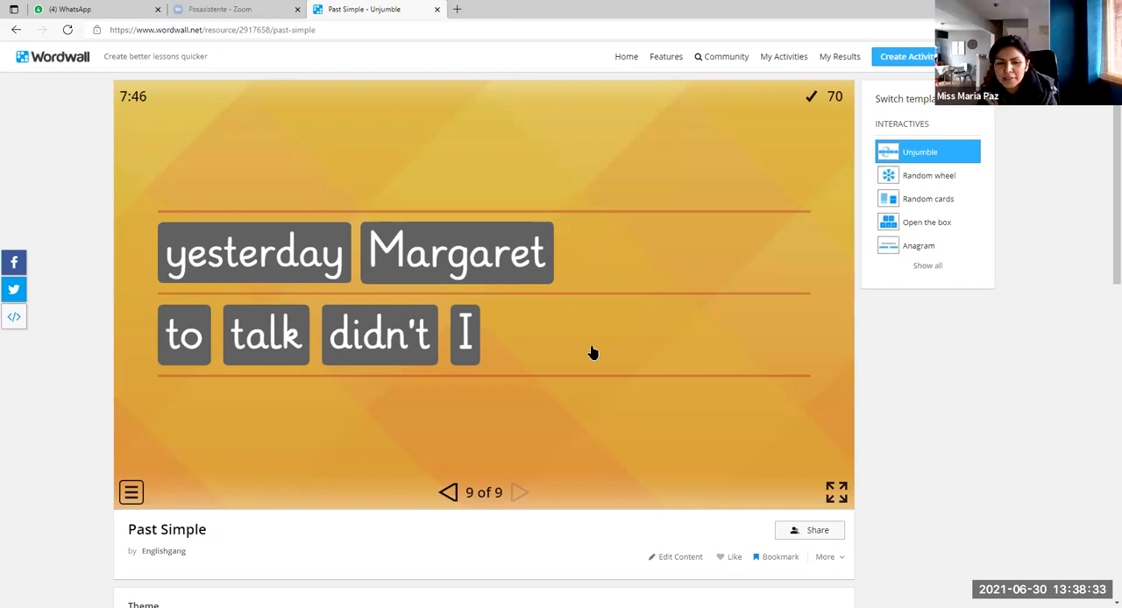
pyautogui.moveTo(466, 335); pyautogui.dragTo(172, 252)
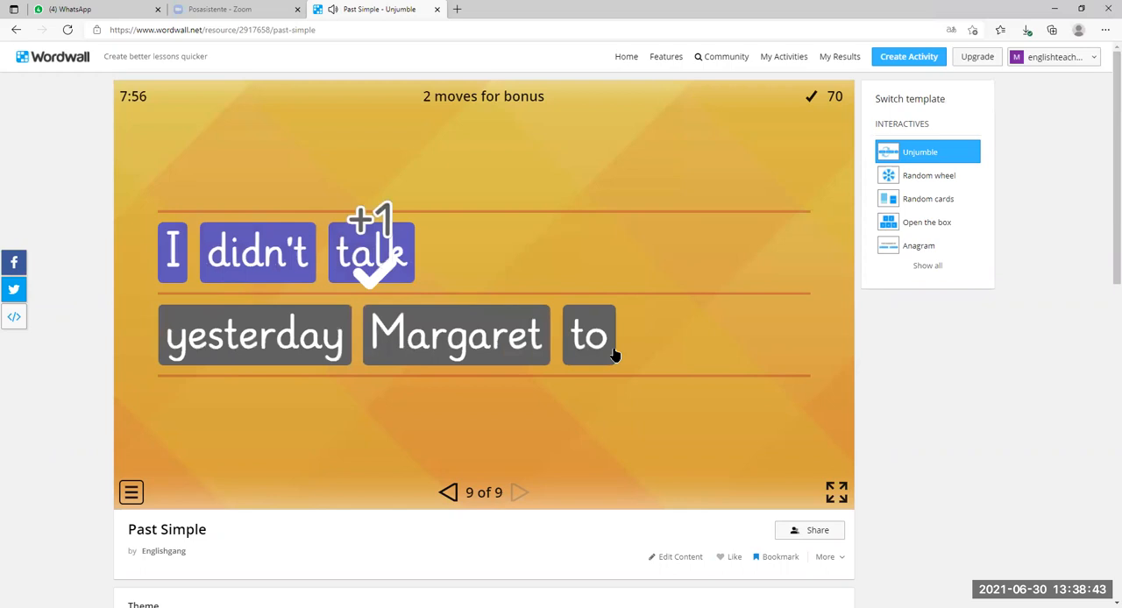
pyautogui.moveTo(589, 334); pyautogui.dragTo(452, 252)
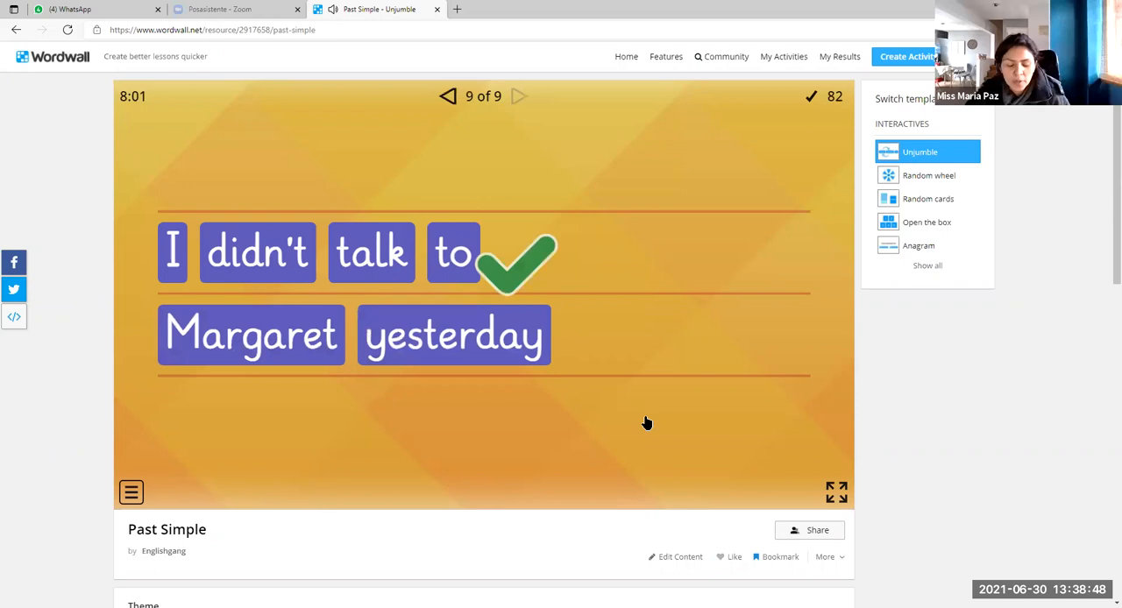